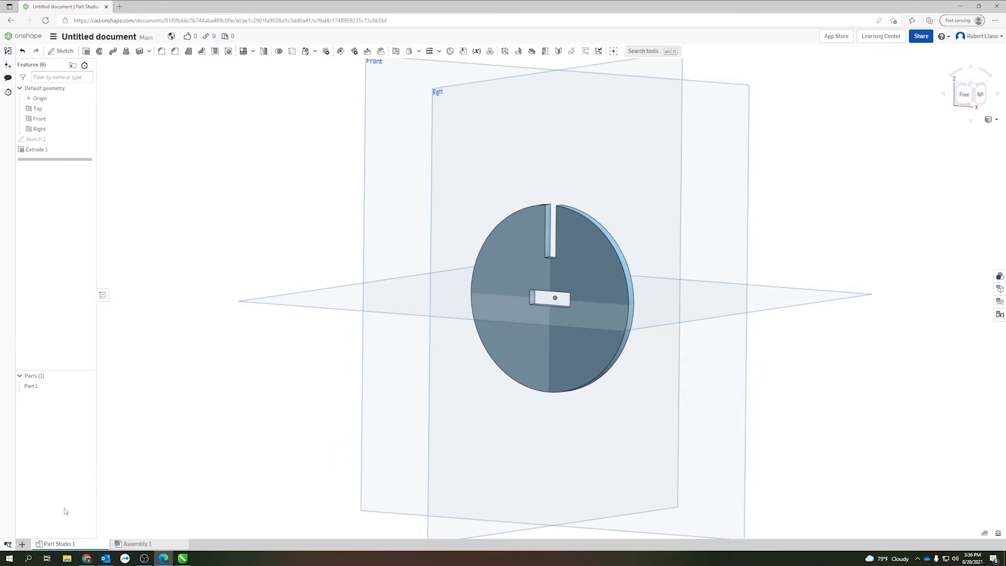
pyautogui.moveTo(22, 543)
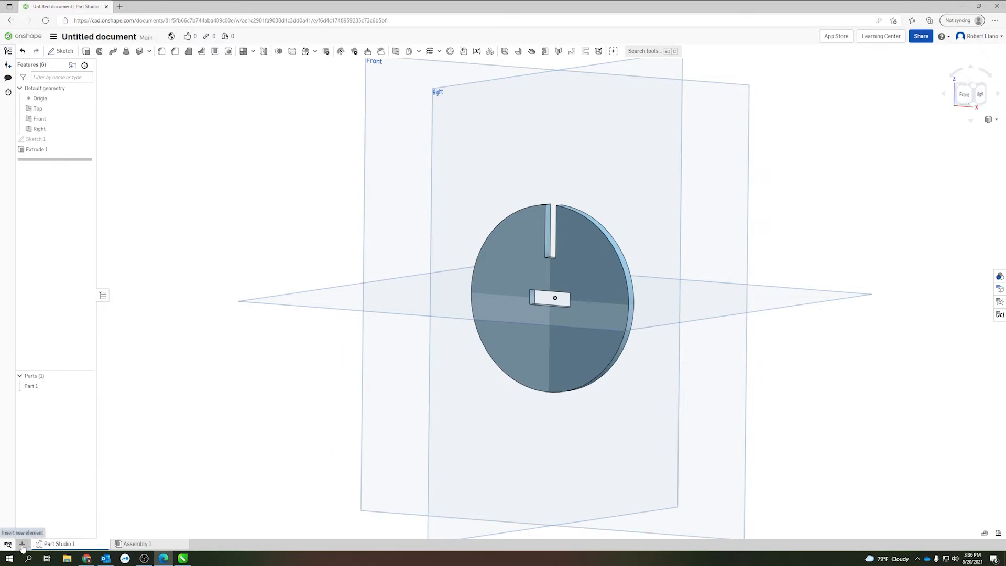
# Create a new drawing element from the 24x12.dwt template with no views.
pyautogui.click(22, 544)
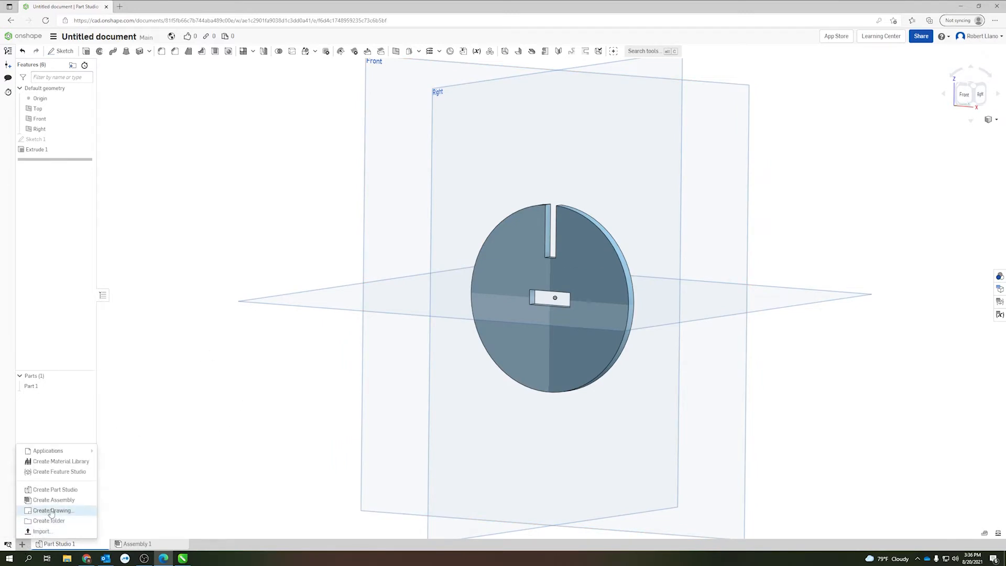
pyautogui.click(53, 510)
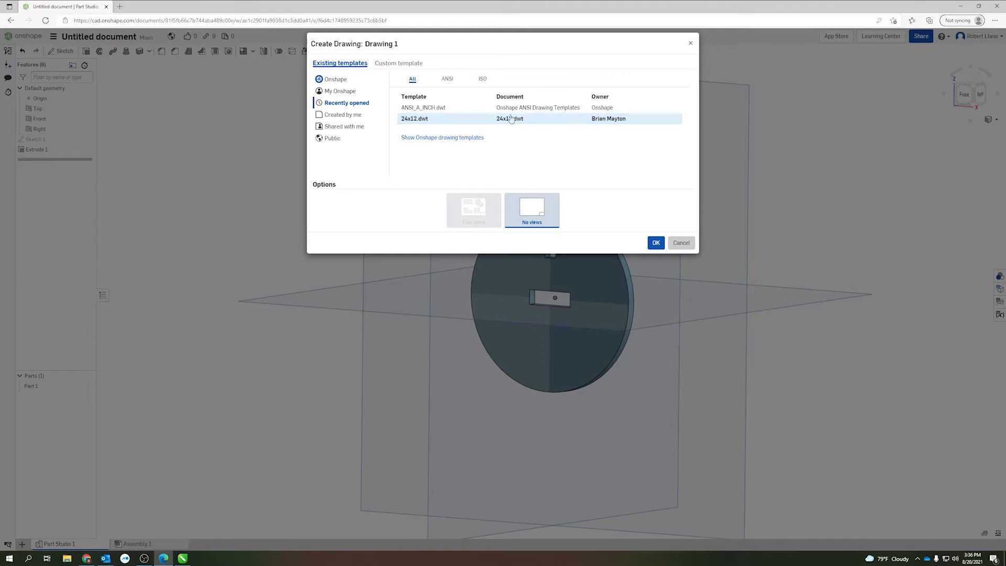
pyautogui.moveTo(562, 125)
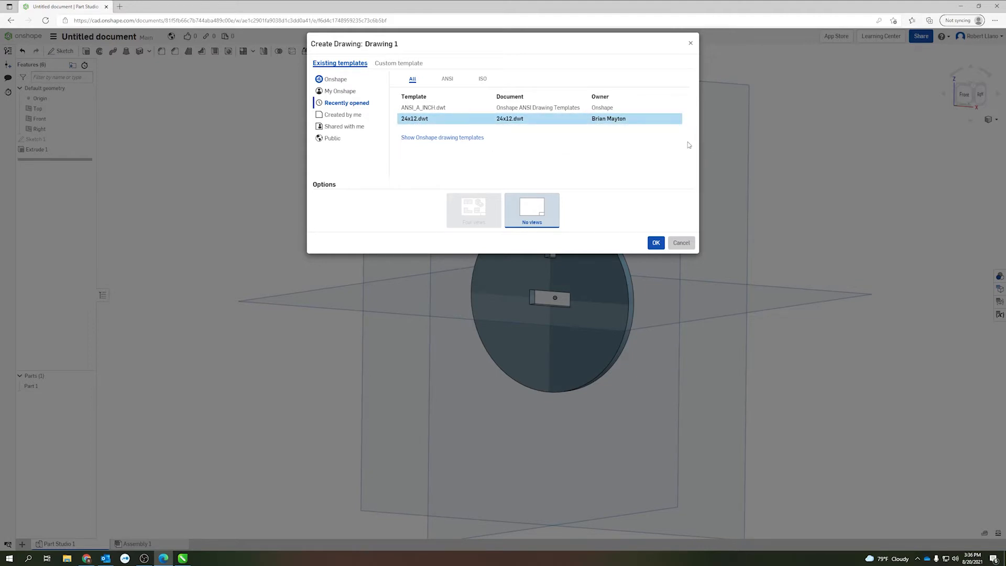
pyautogui.moveTo(484, 170)
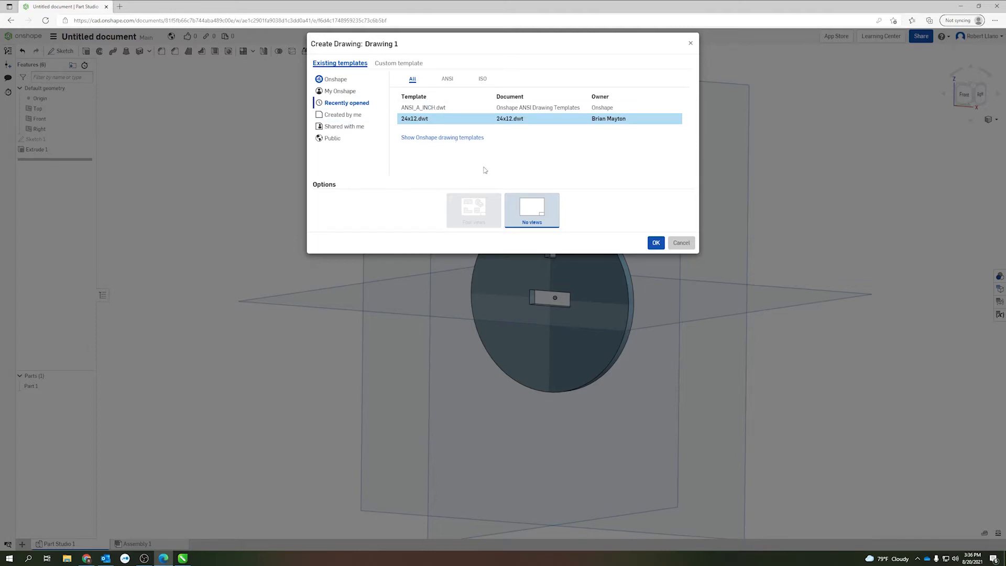
pyautogui.moveTo(613, 198)
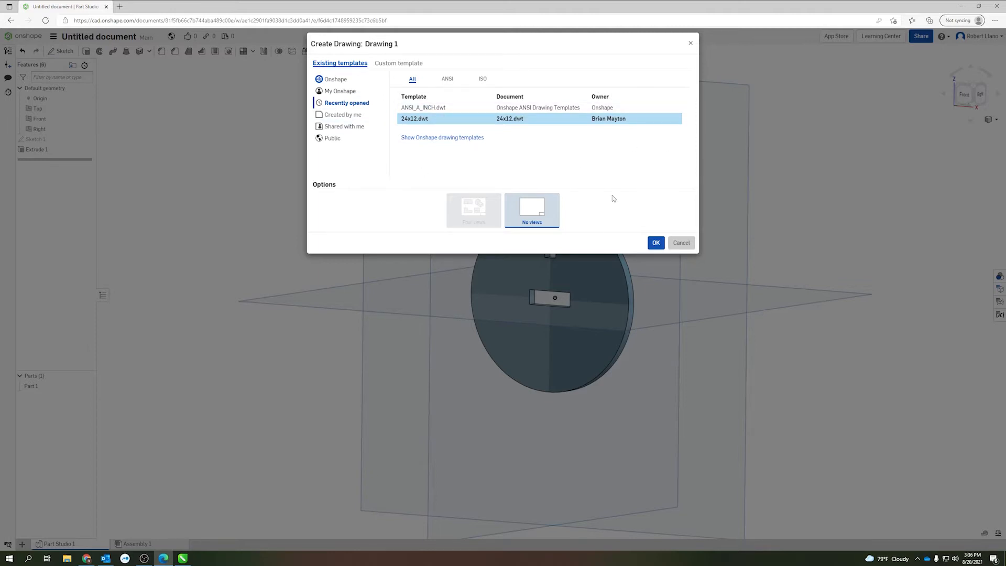
pyautogui.click(655, 242)
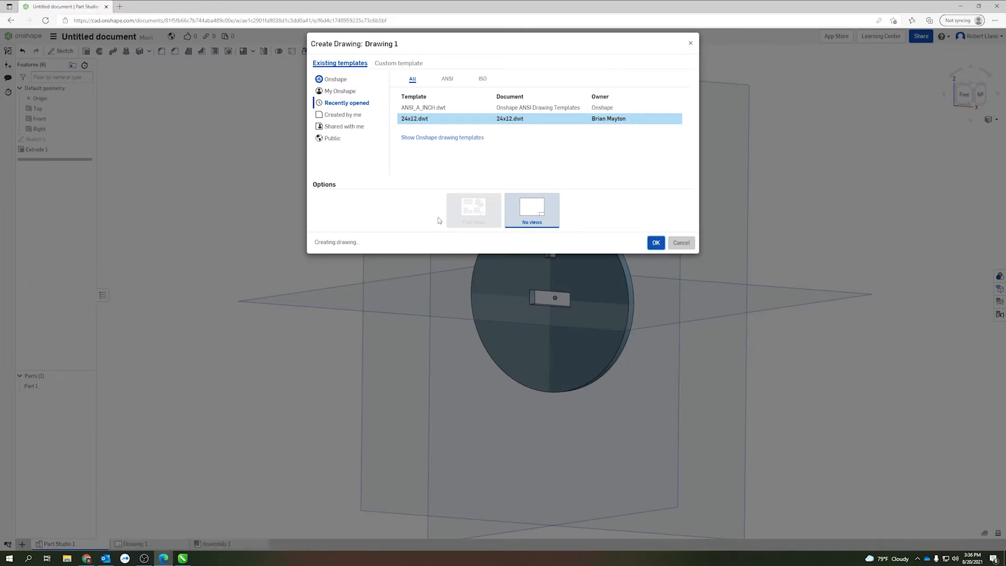
# Insert a 1:1 front view of Part 1 from Part Studio 1 at the sheet's centre.
pyautogui.click(654, 242)
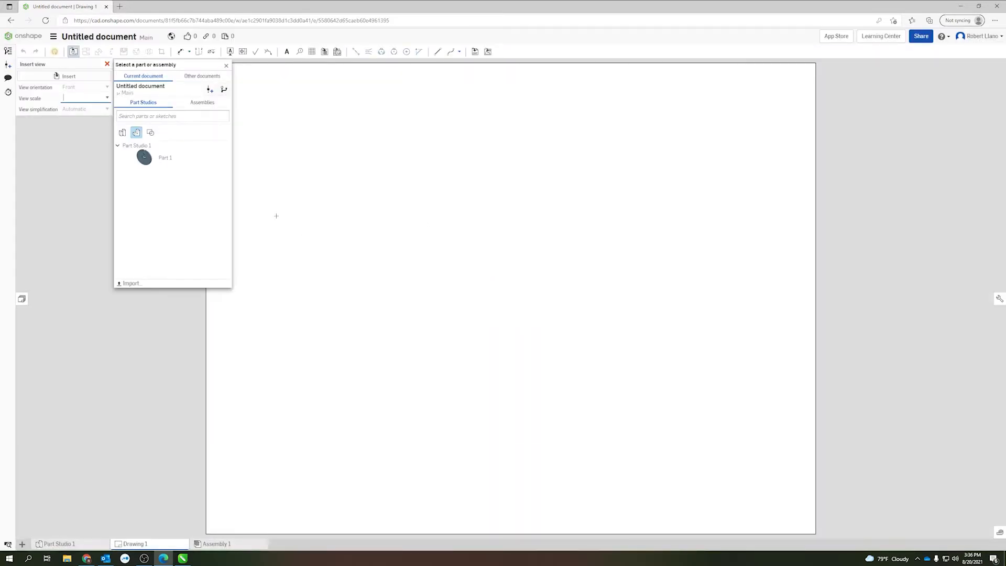
pyautogui.click(226, 65)
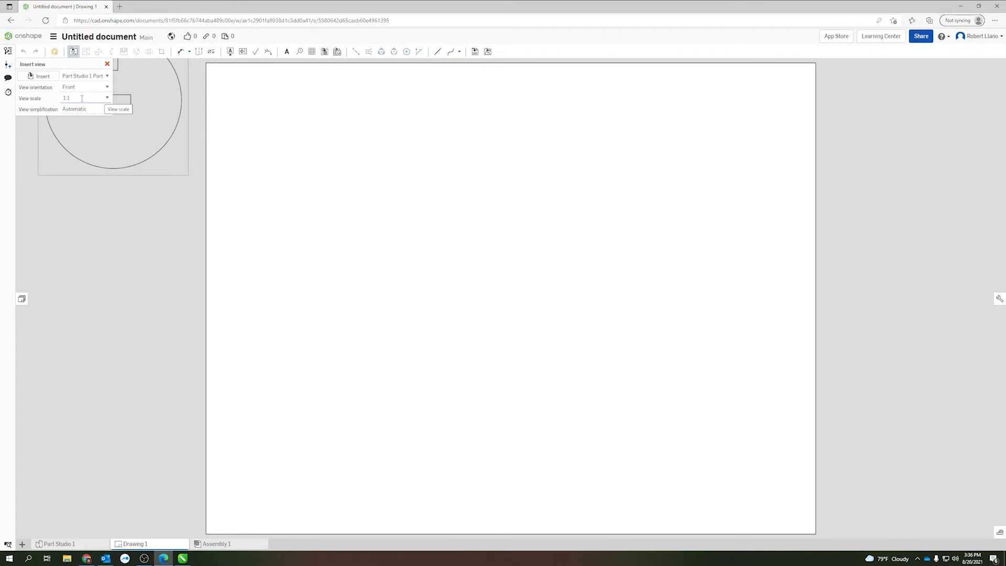
pyautogui.click(496, 253)
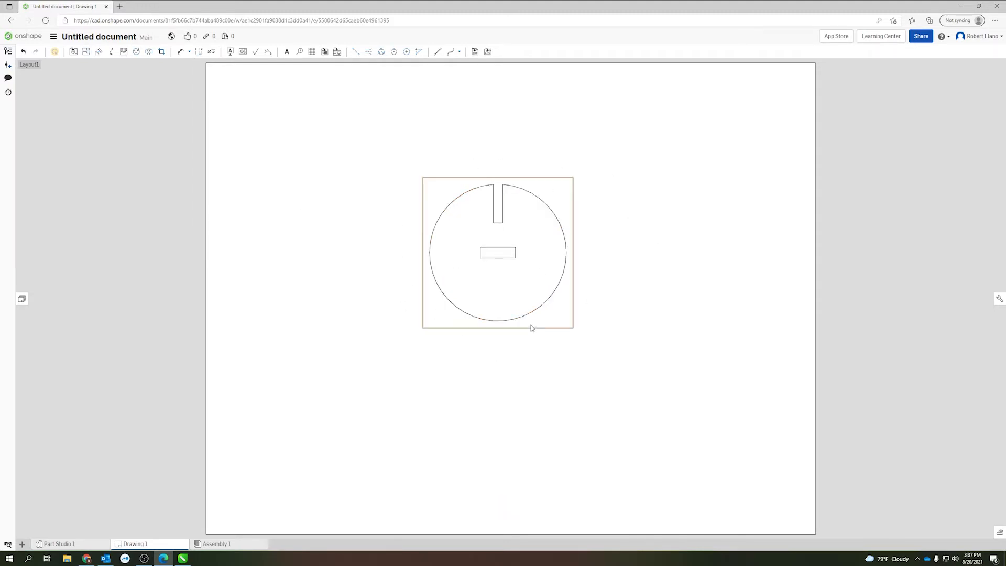
pyautogui.click(523, 256)
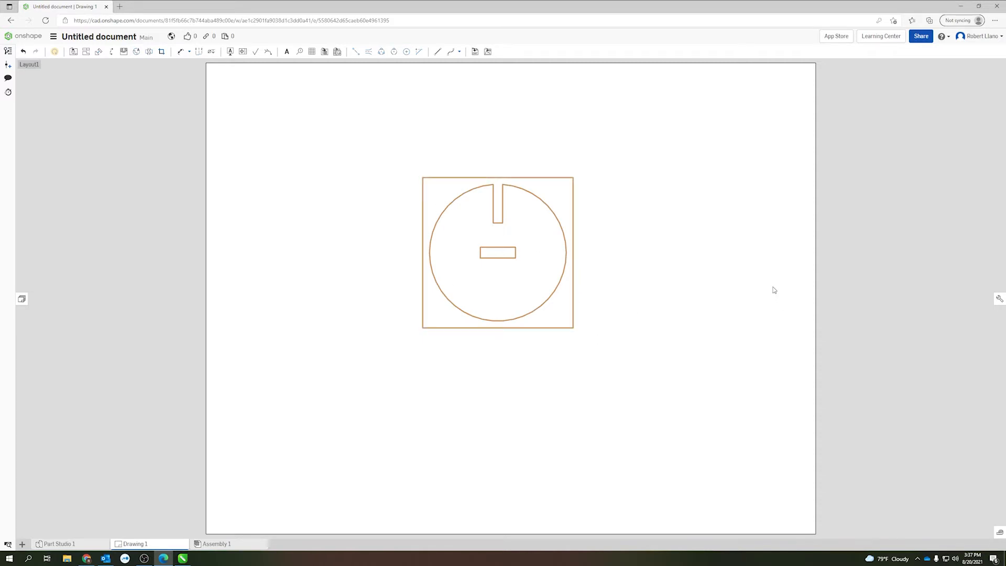
pyautogui.moveTo(442, 178)
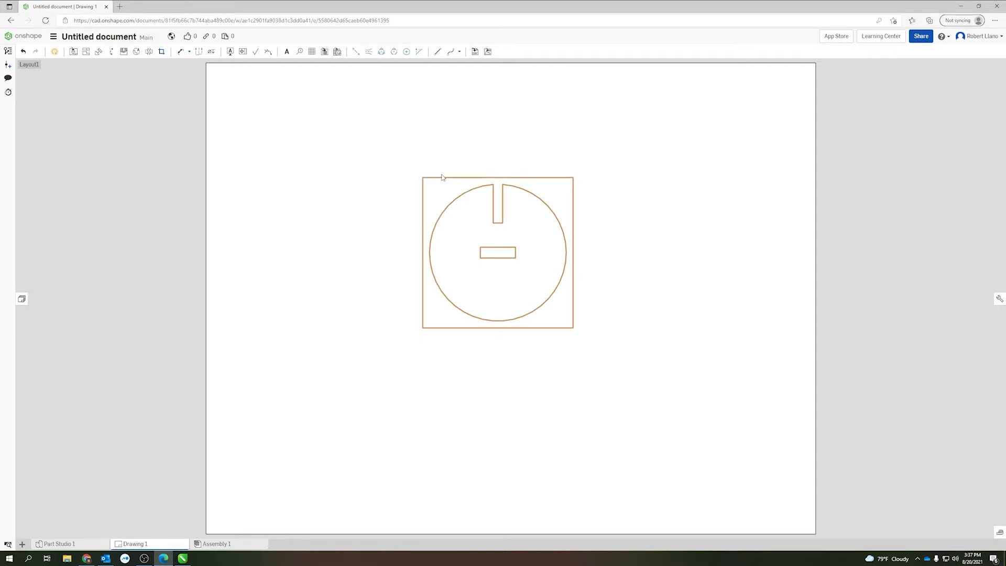
pyautogui.moveTo(998, 300)
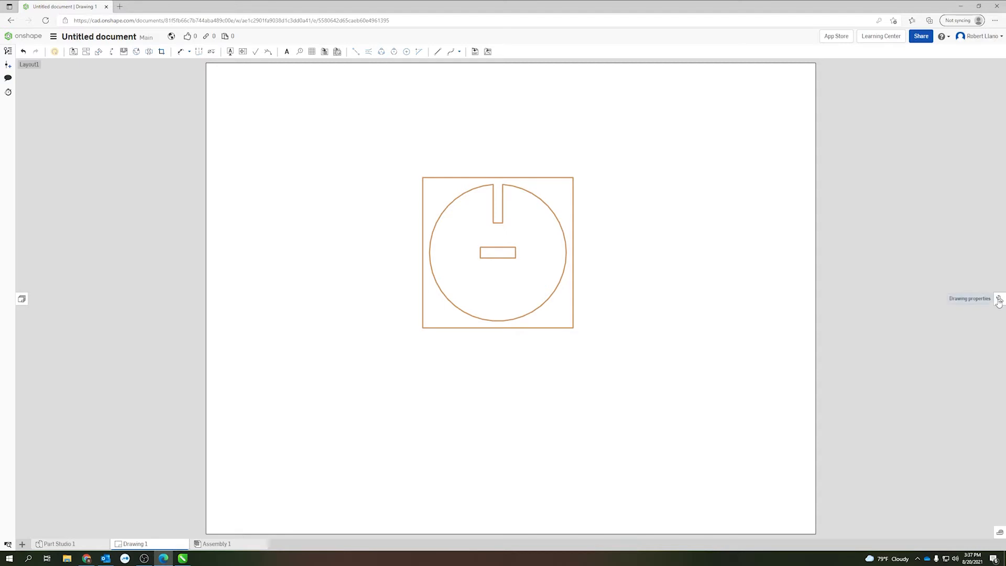
# Set the visible edges colour to red in the drawing's Views properties.
pyautogui.click(998, 300)
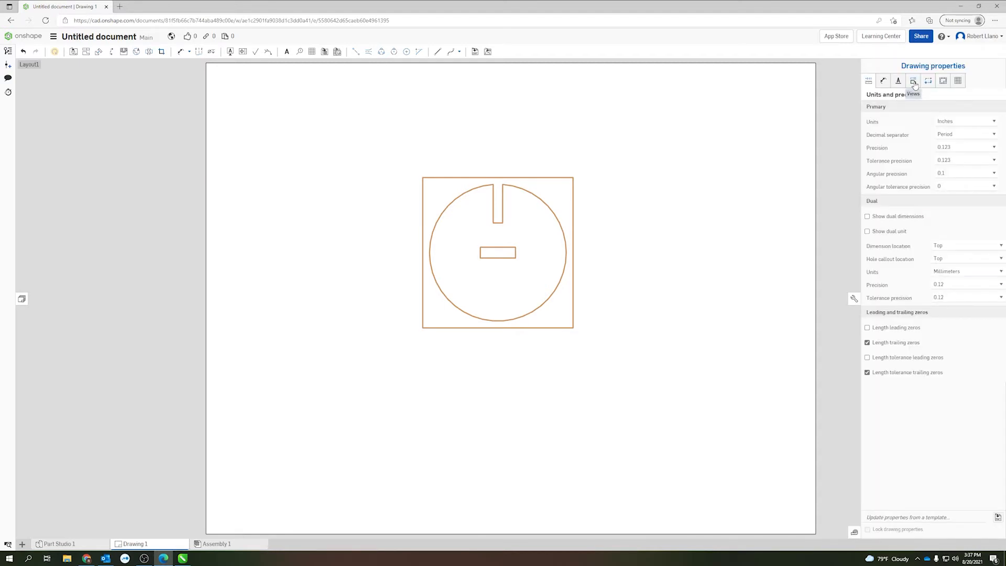
pyautogui.click(912, 80)
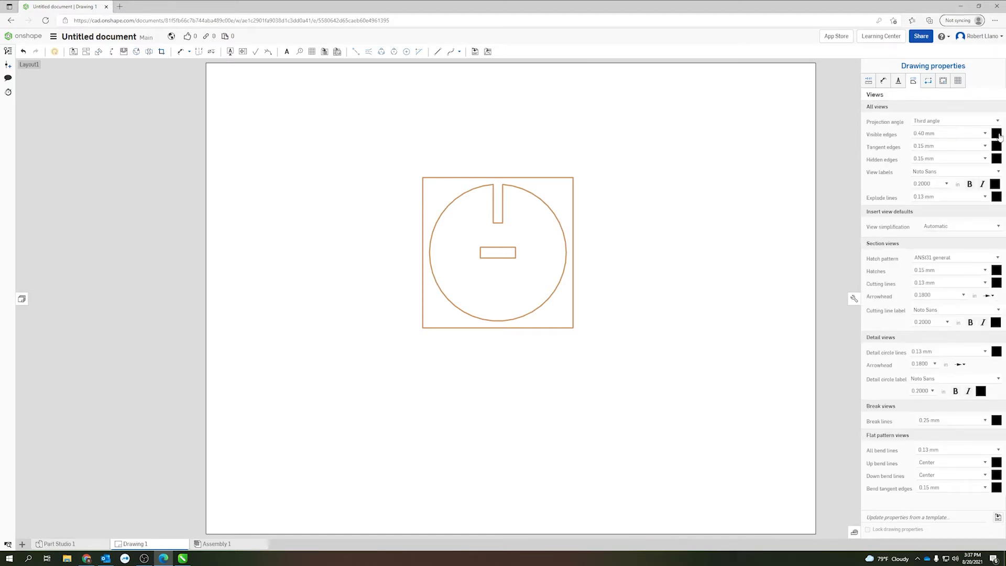
pyautogui.click(997, 133)
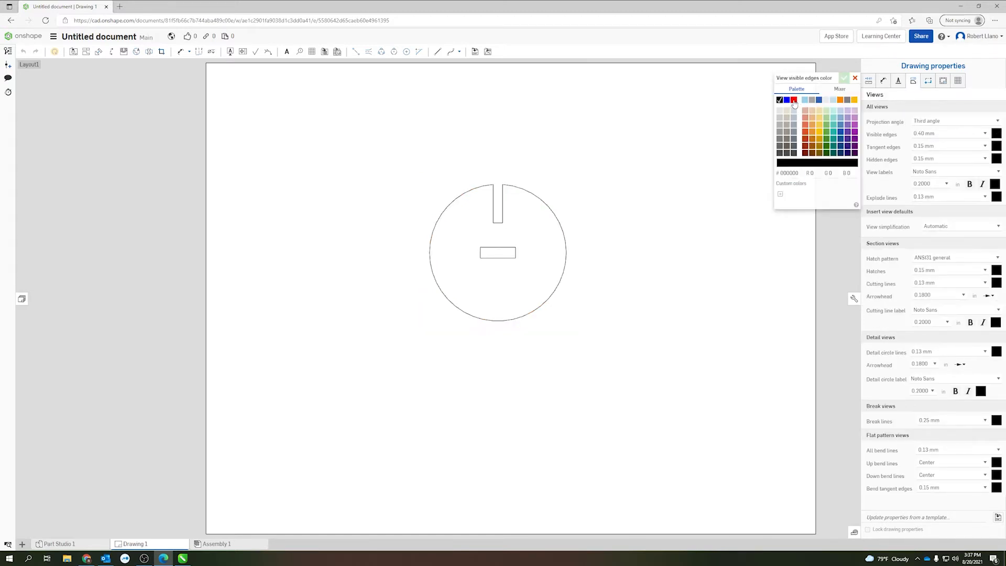
pyautogui.click(793, 99)
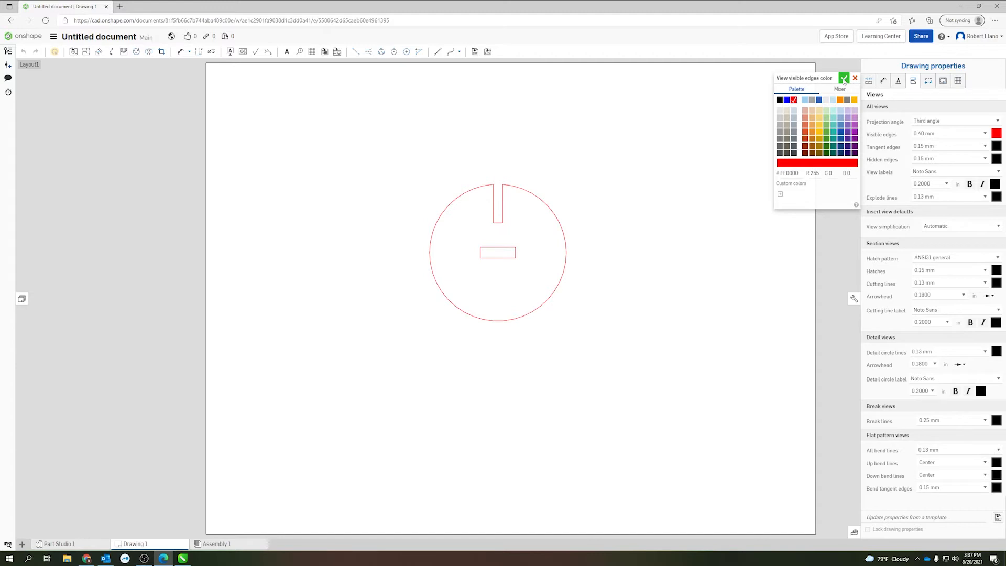
pyautogui.click(855, 77)
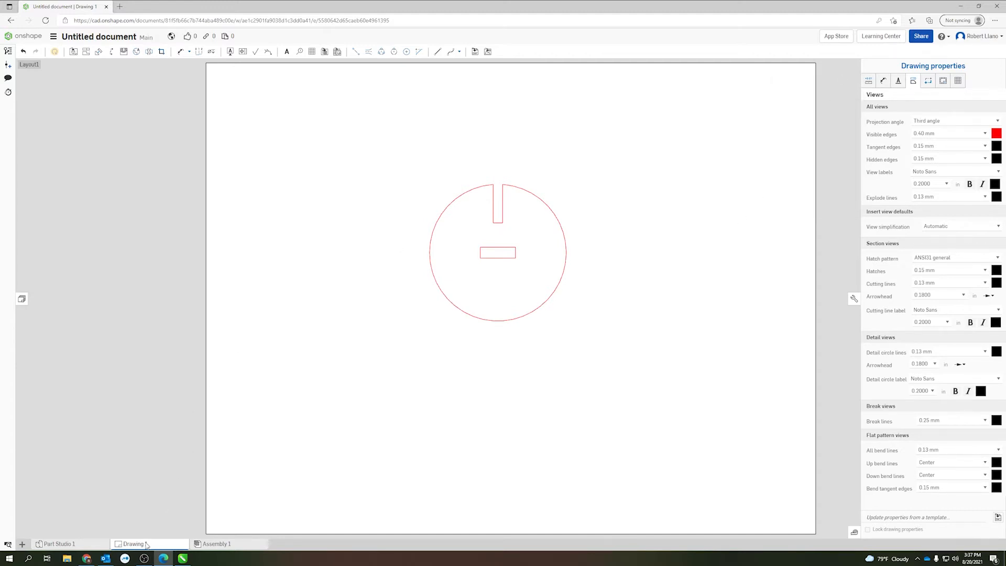
# Export Drawing 1 as a DXF named 'Test Part' and view the downloaded file.
pyautogui.rightClick(135, 543)
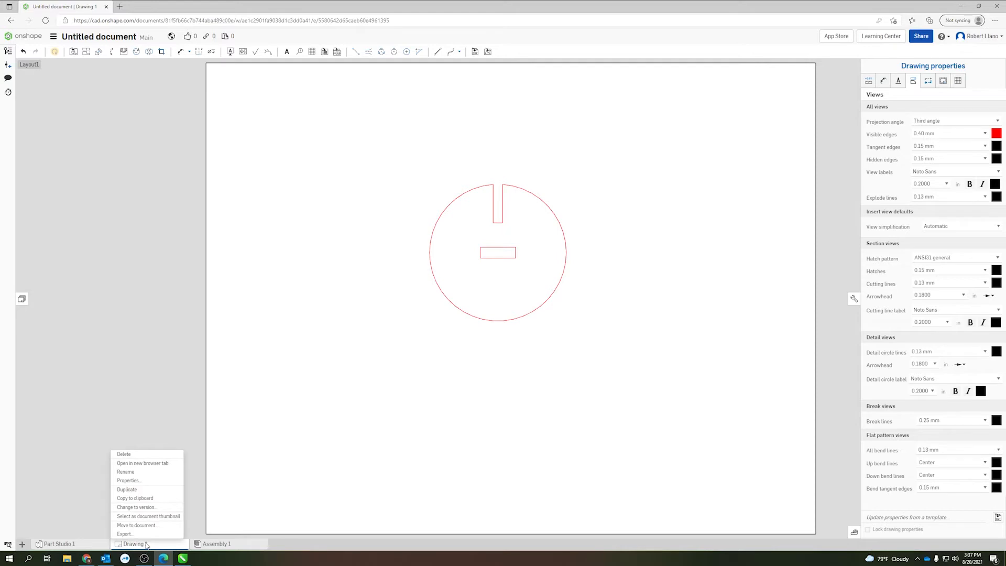
pyautogui.moveTo(124, 533)
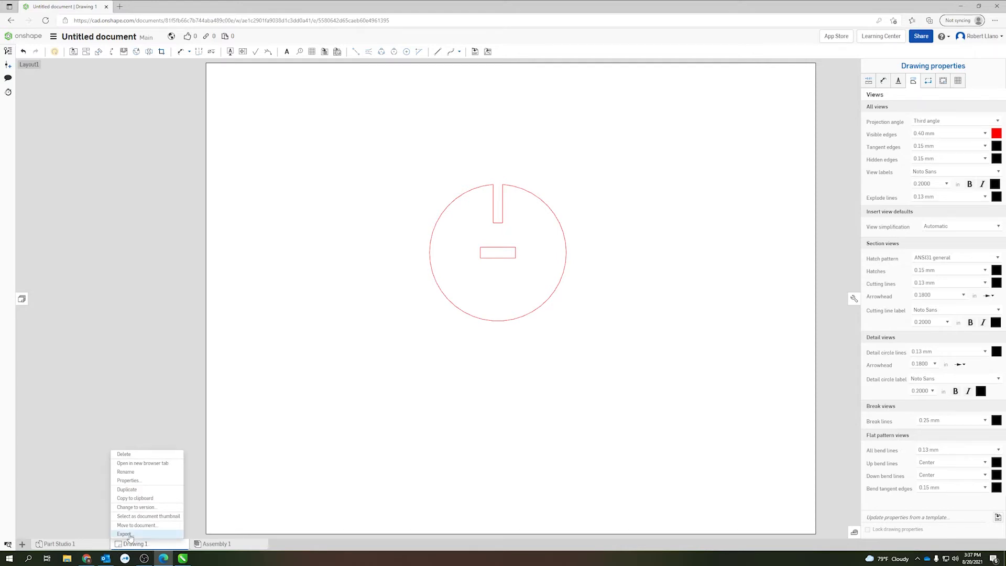
pyautogui.click(125, 533)
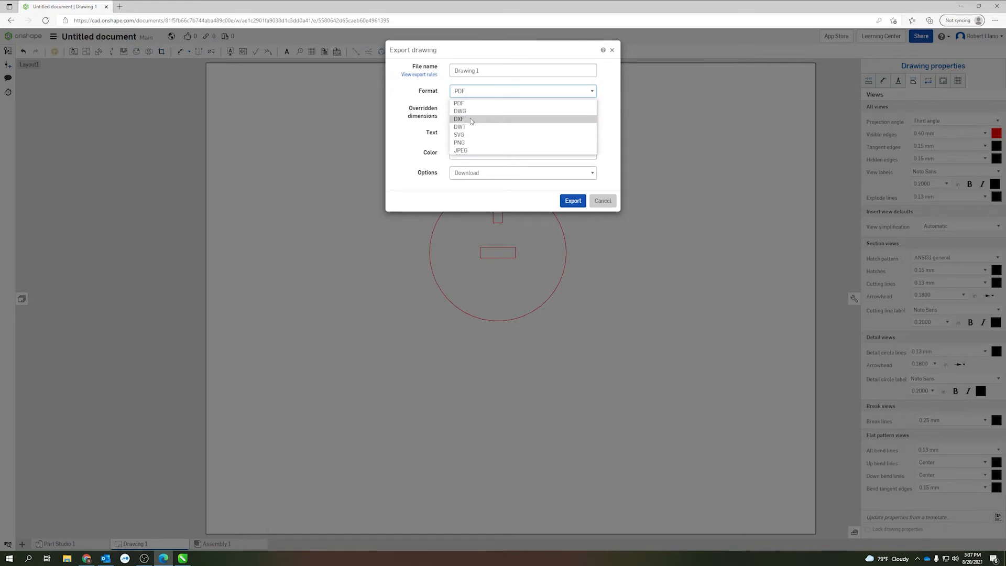
pyautogui.click(458, 118)
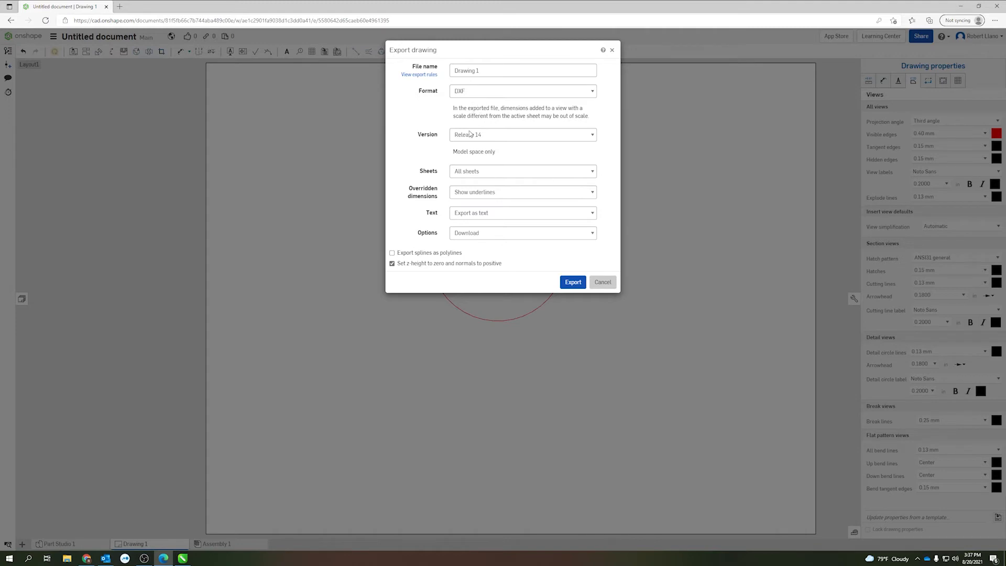
pyautogui.moveTo(529, 290)
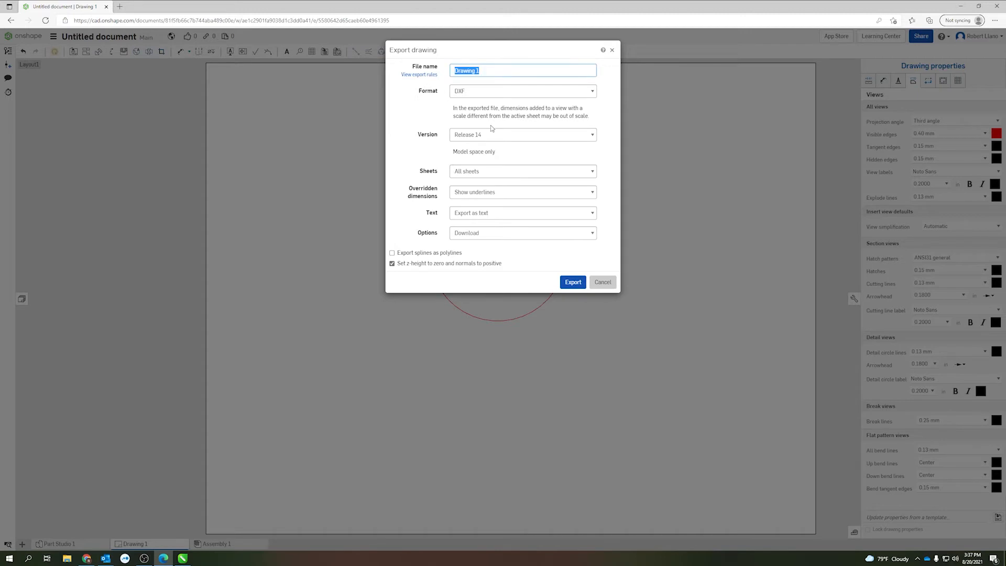
pyautogui.write('Test P')
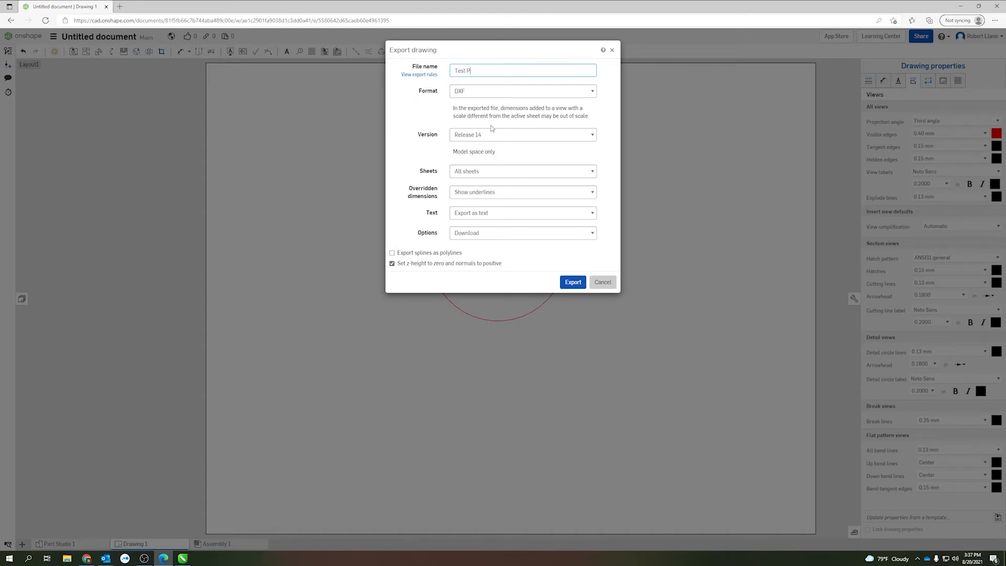
pyautogui.write('art')
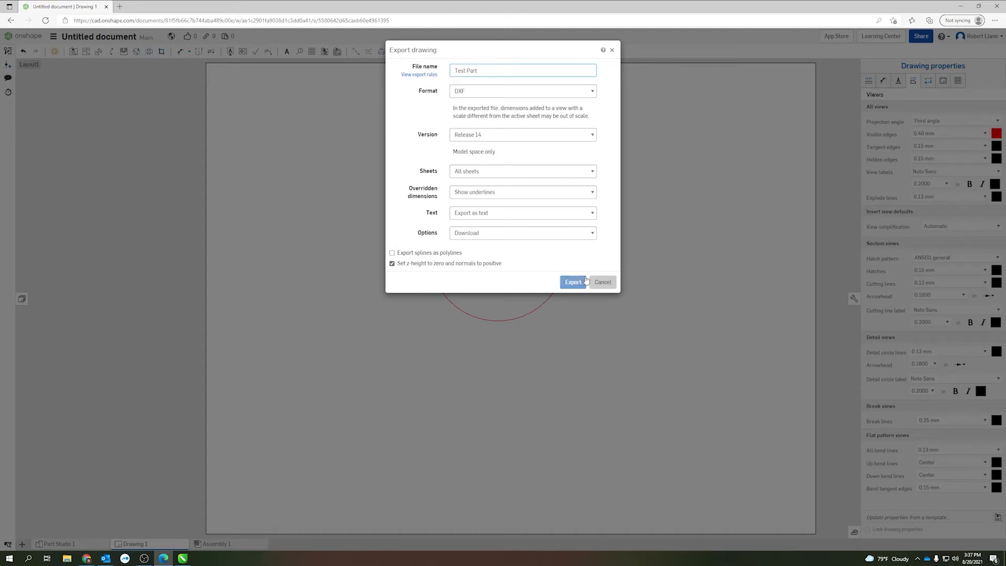
pyautogui.click(572, 282)
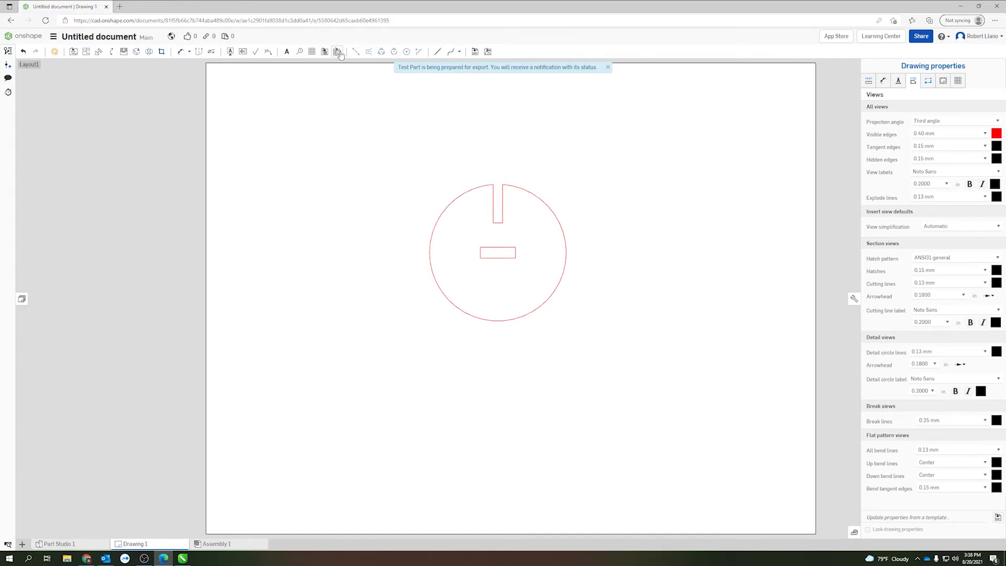
pyautogui.click(928, 20)
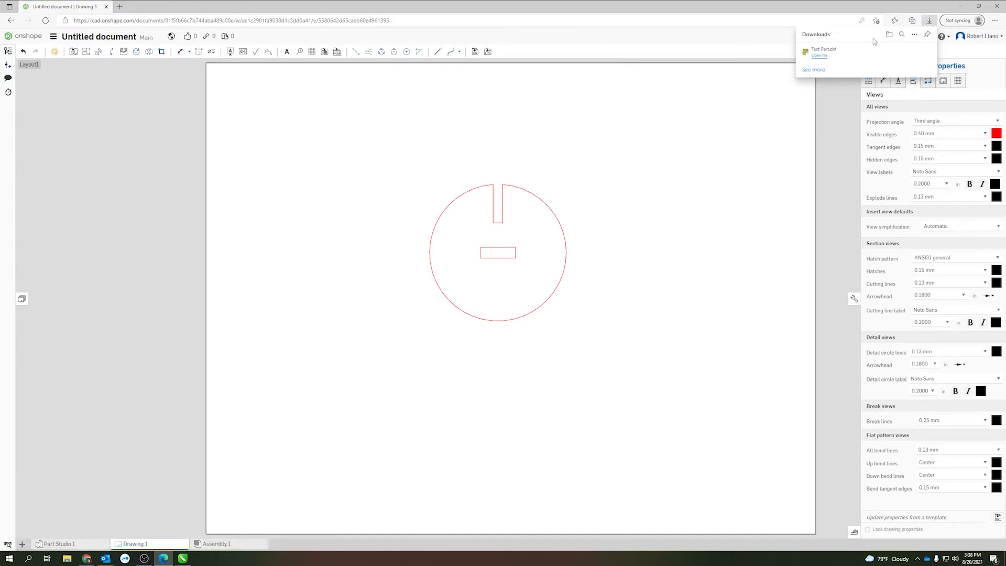
pyautogui.moveTo(840, 82)
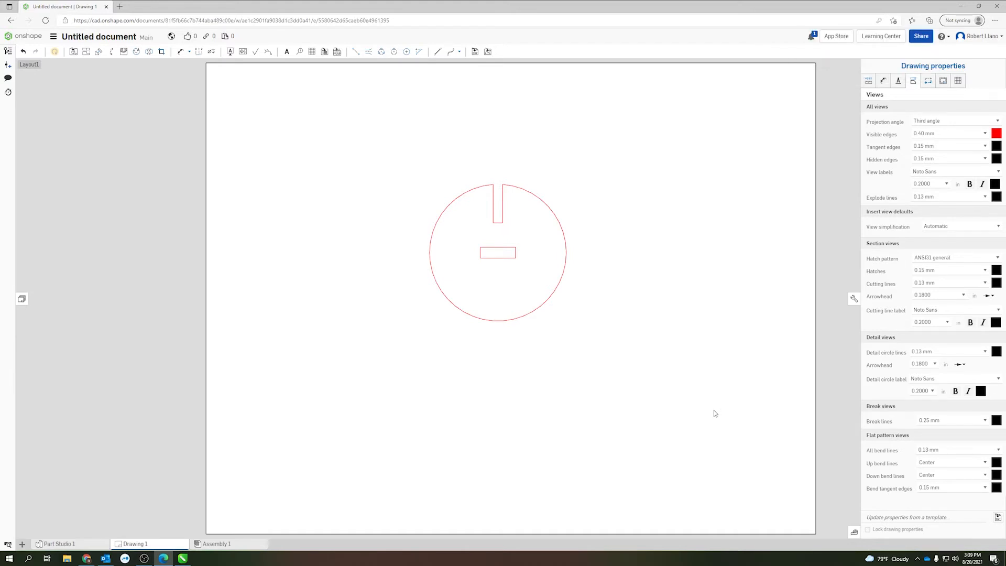
pyautogui.moveTo(713, 402)
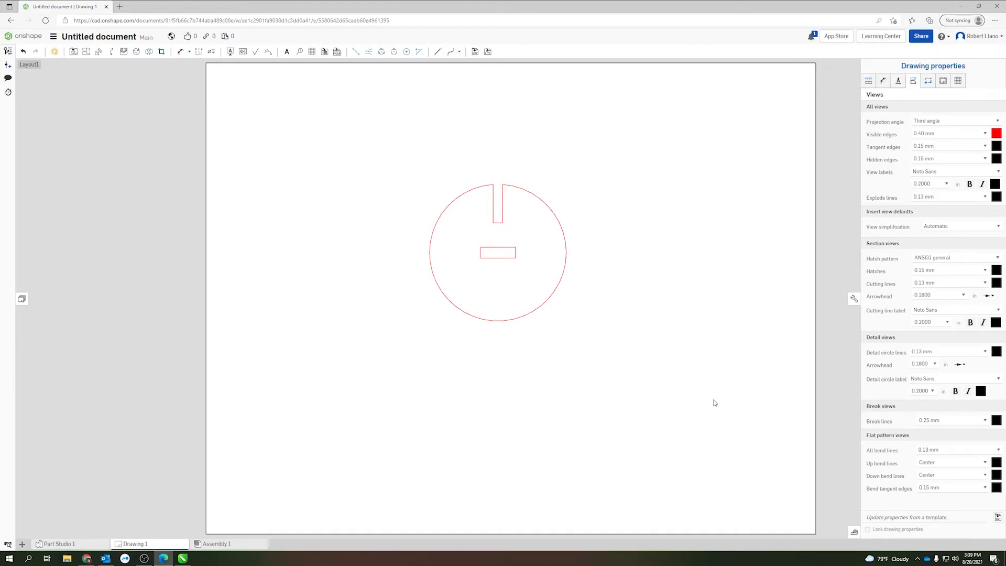
# Import the Drawing 1 DXF from Downloads via the print job list, reaching the DXF import options.
pyautogui.click(918, 558)
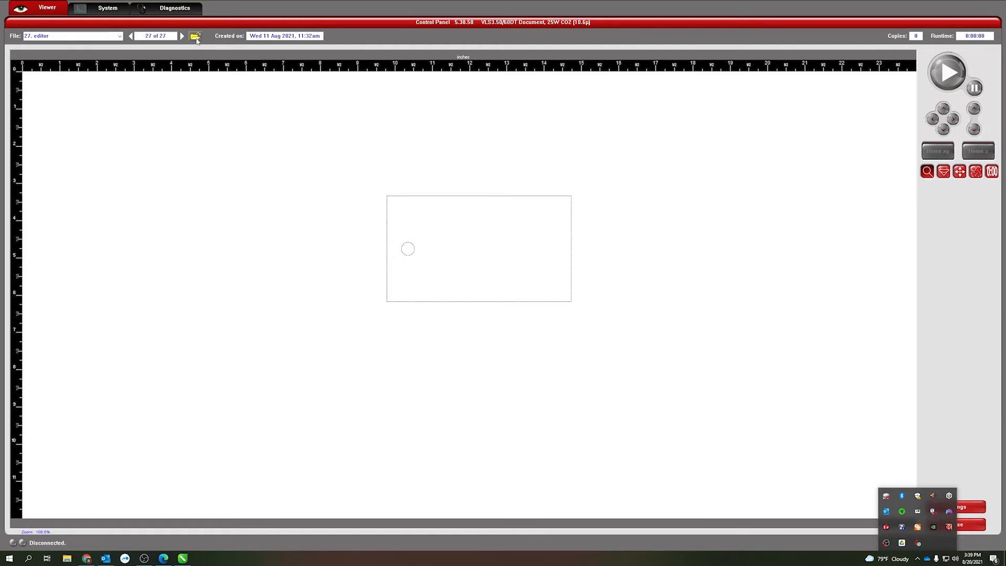
pyautogui.click(195, 36)
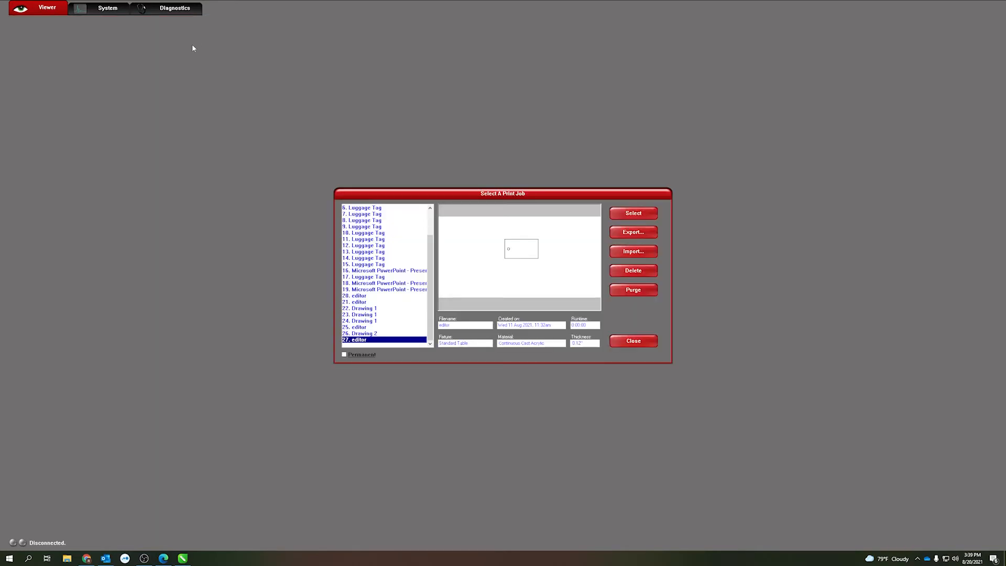
pyautogui.click(632, 250)
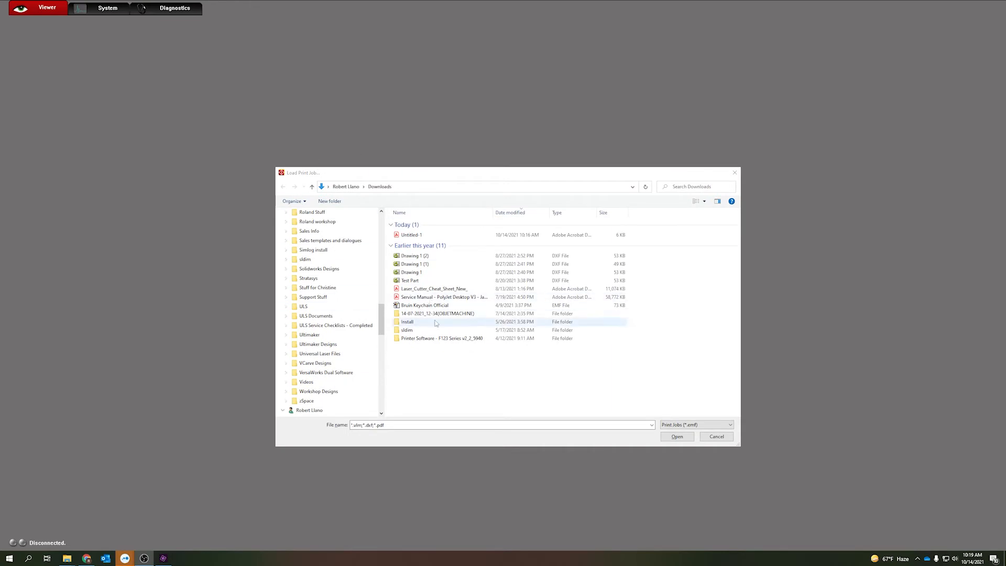
pyautogui.click(410, 280)
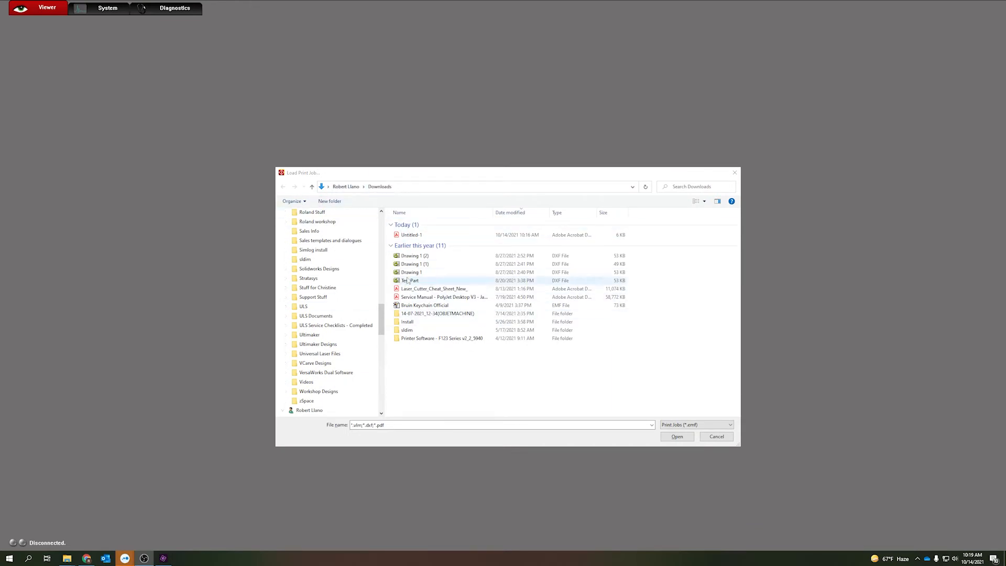
pyautogui.click(676, 436)
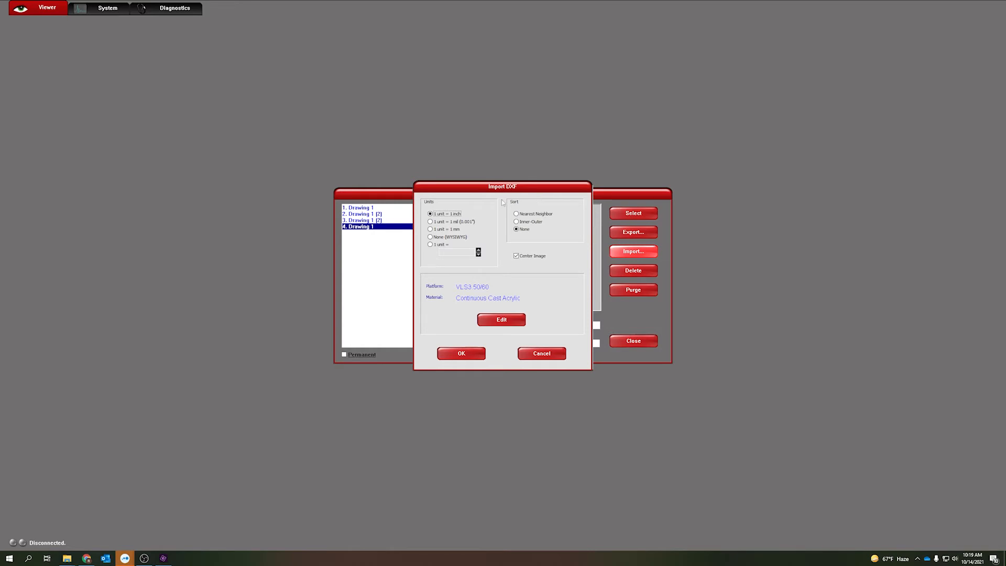
pyautogui.moveTo(525, 205)
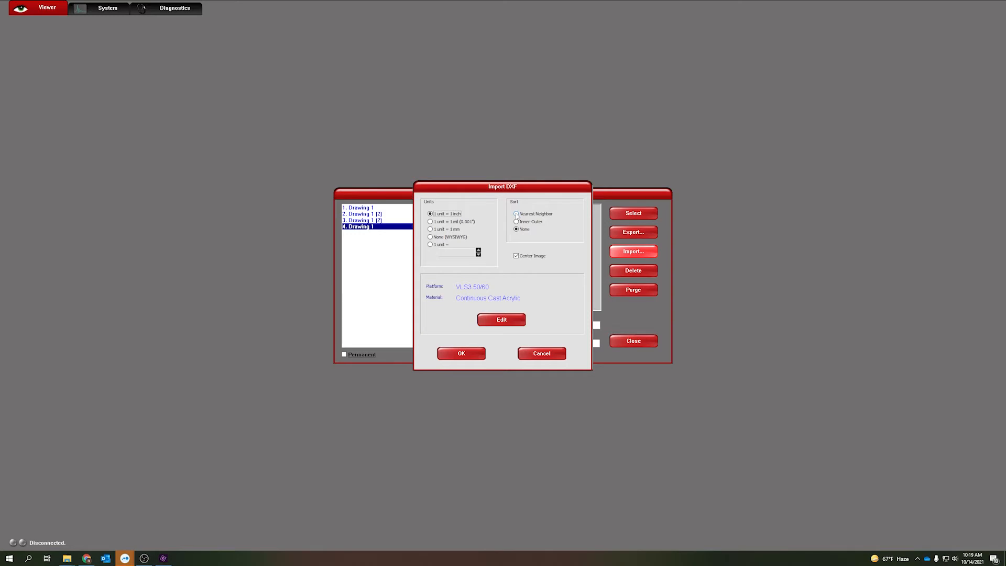
pyautogui.click(517, 230)
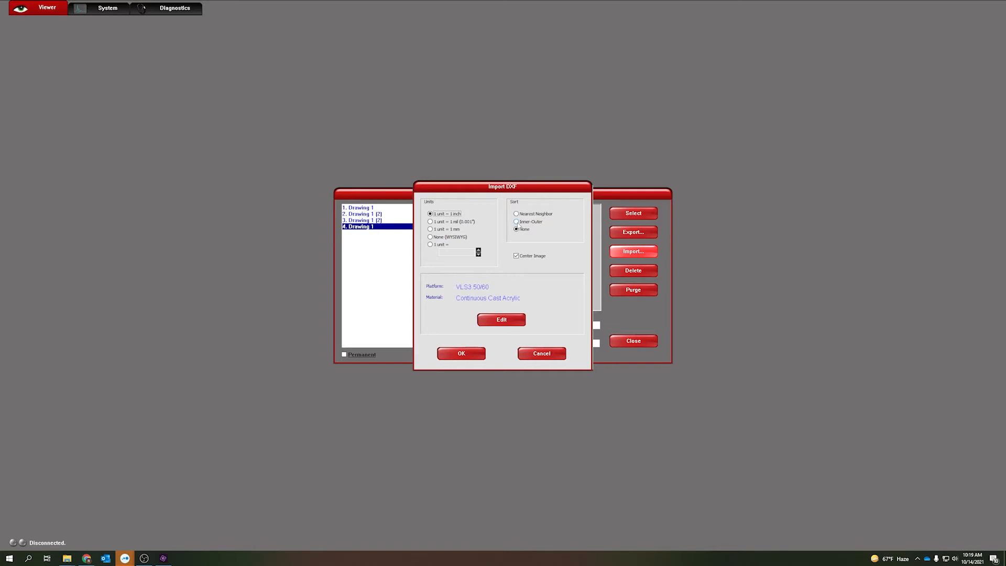
pyautogui.click(517, 230)
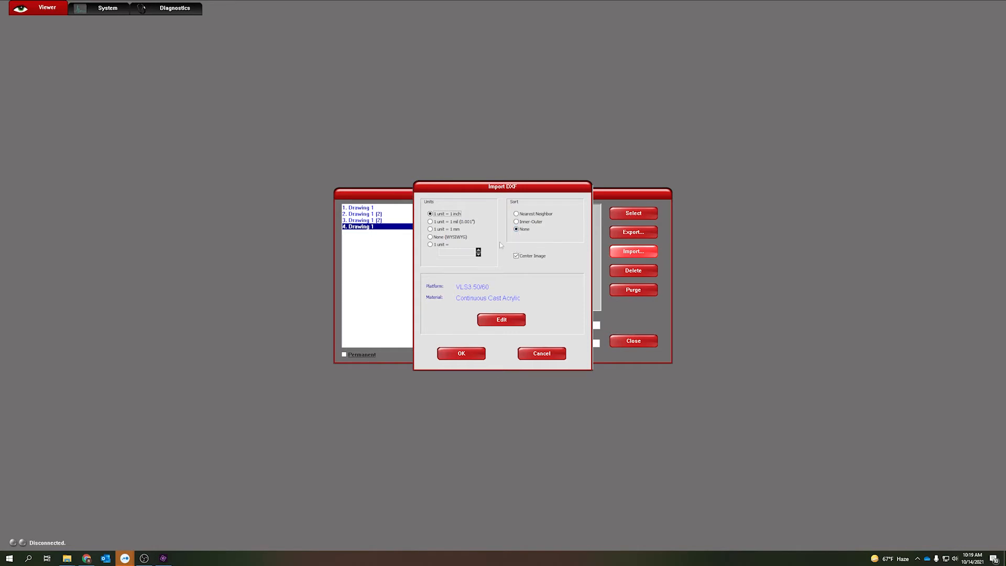
pyautogui.moveTo(559, 269)
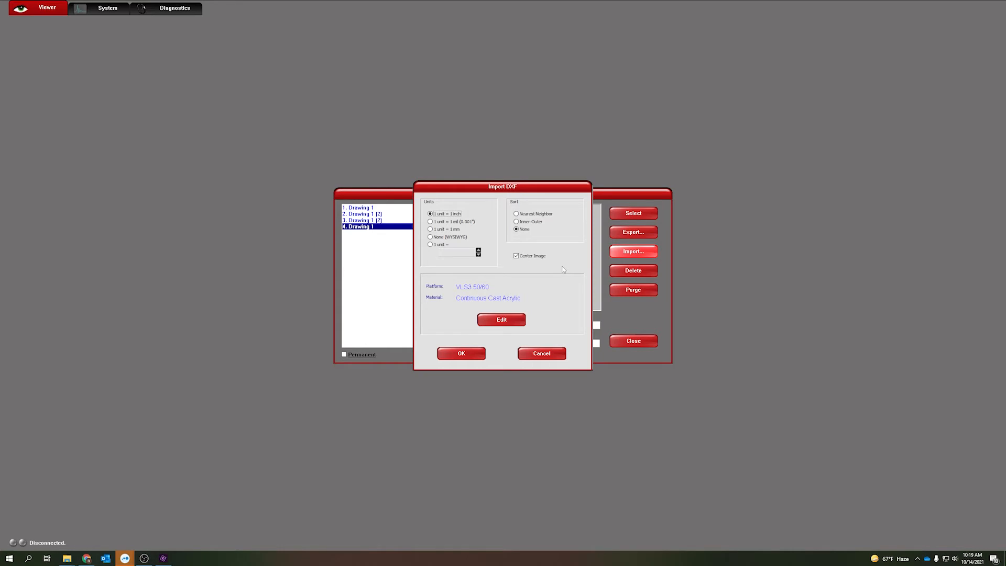
pyautogui.moveTo(513, 245)
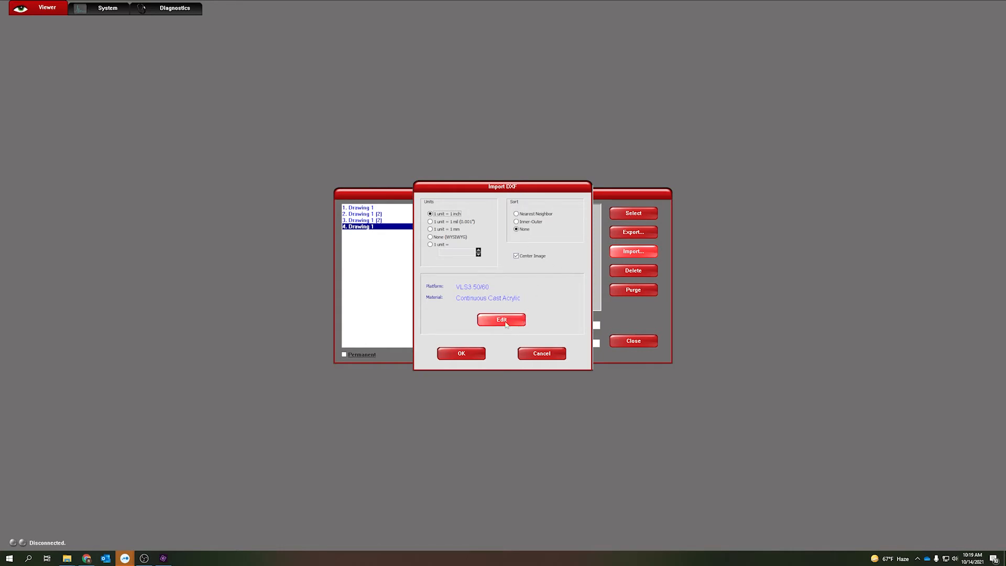
pyautogui.moveTo(455, 283)
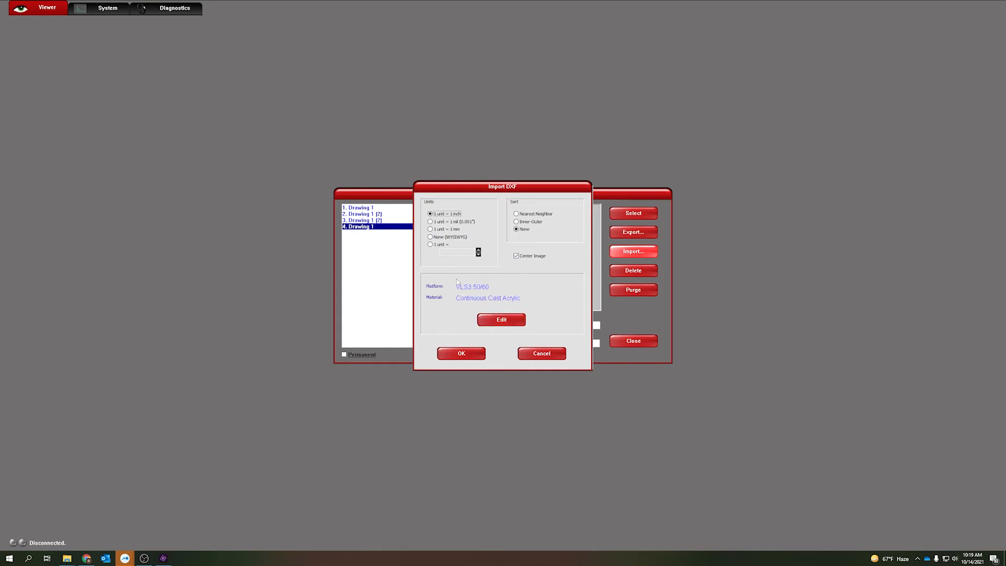
pyautogui.click(501, 319)
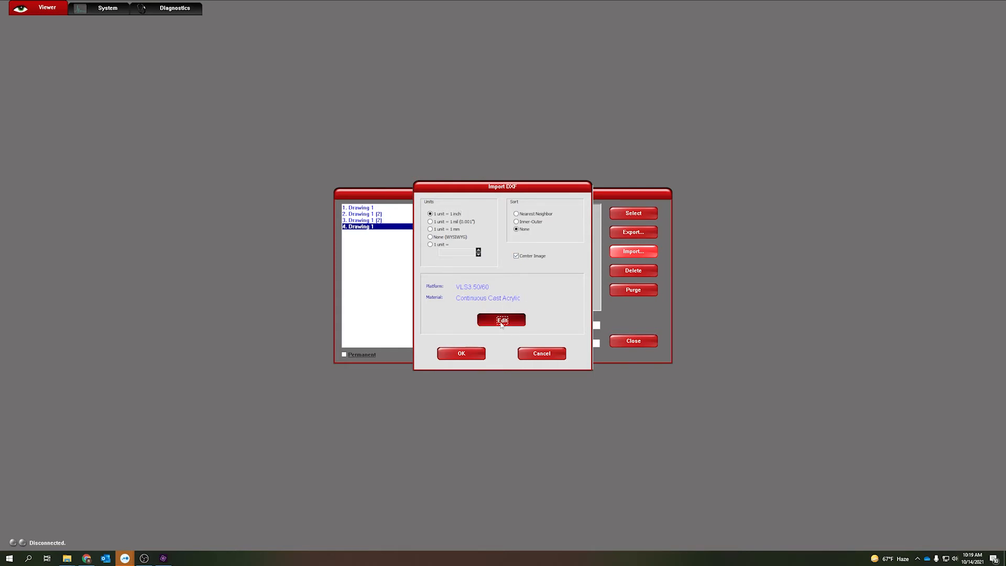
# Import the job as Continuous Cast Acrylic at 0.125" after checking Manual Control, and select the new Drawing 1 job.
pyautogui.click(500, 320)
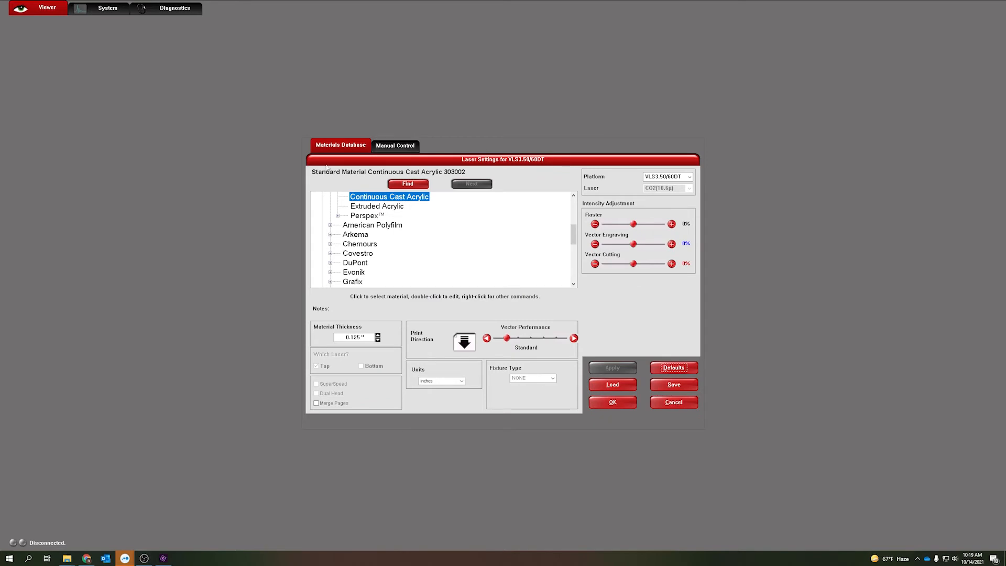
pyautogui.moveTo(685, 204)
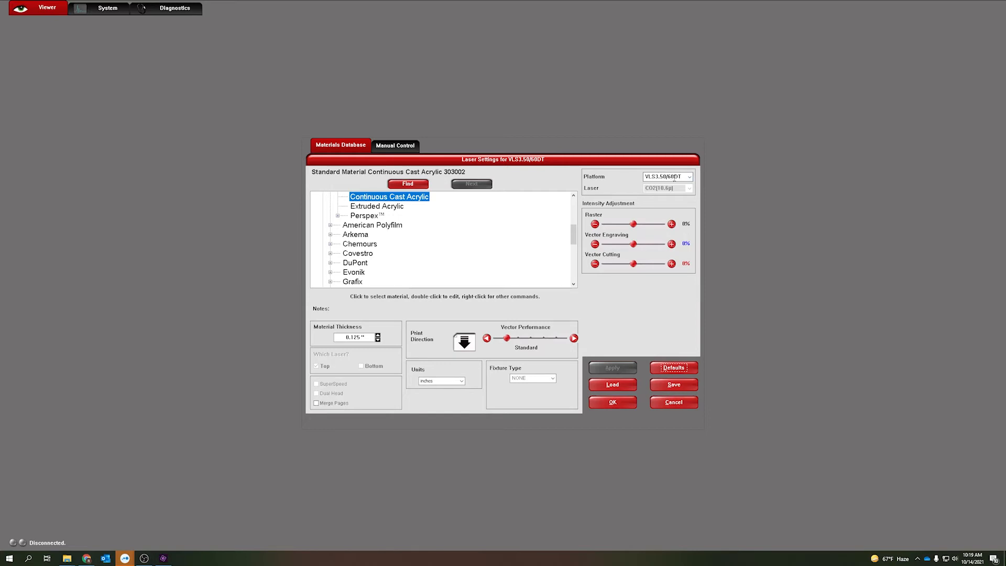
pyautogui.tripleClick(352, 336)
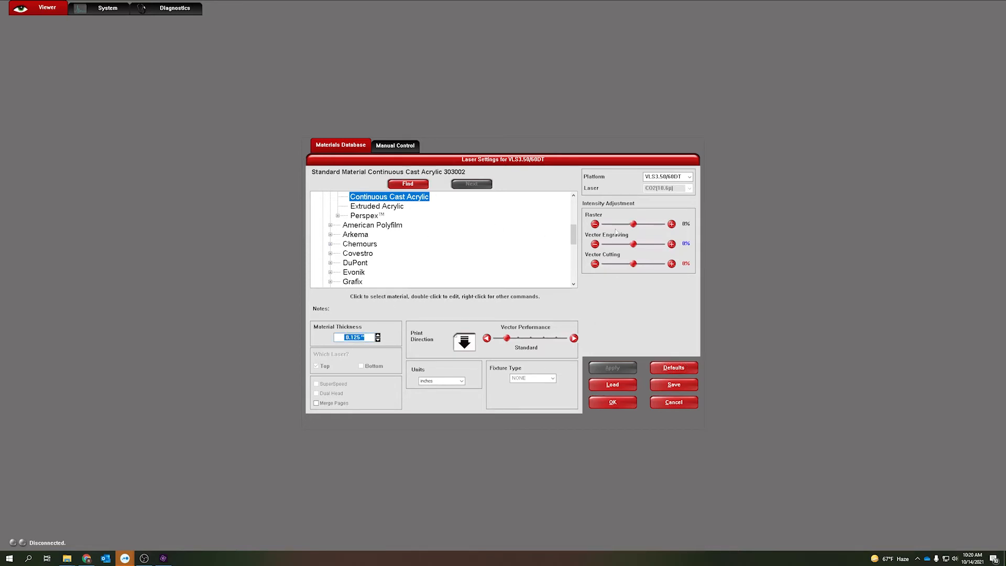
pyautogui.click(394, 144)
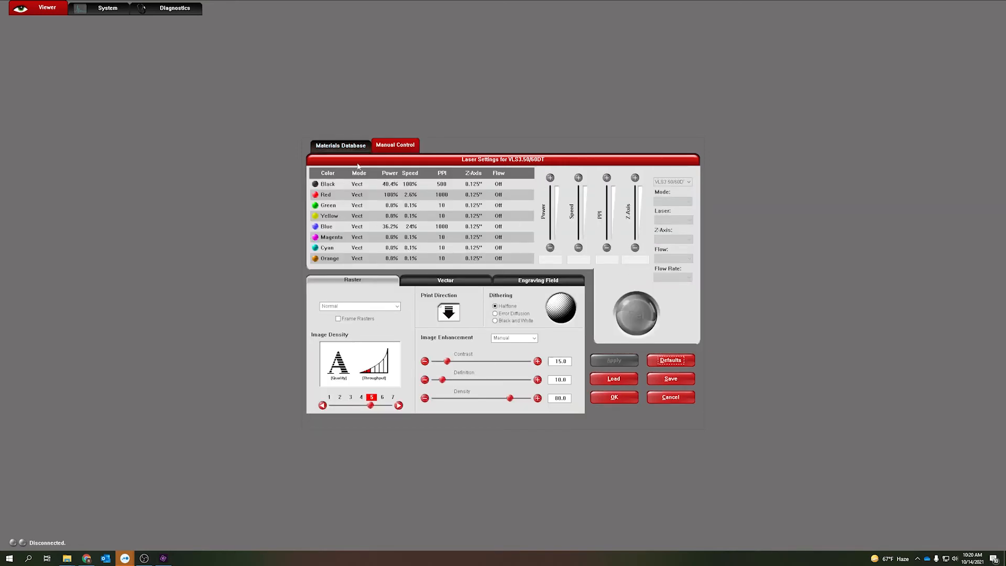
pyautogui.click(341, 144)
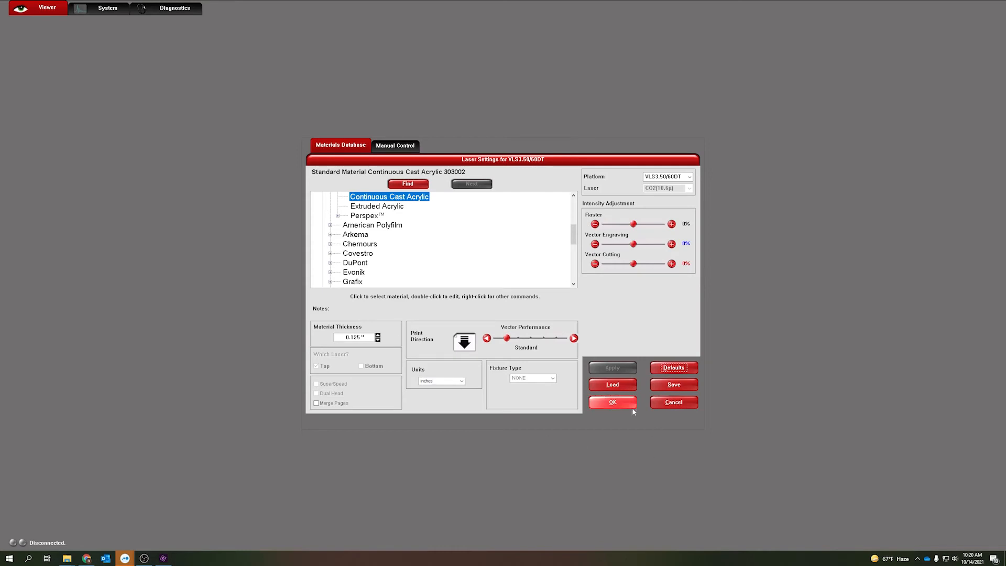
pyautogui.click(611, 403)
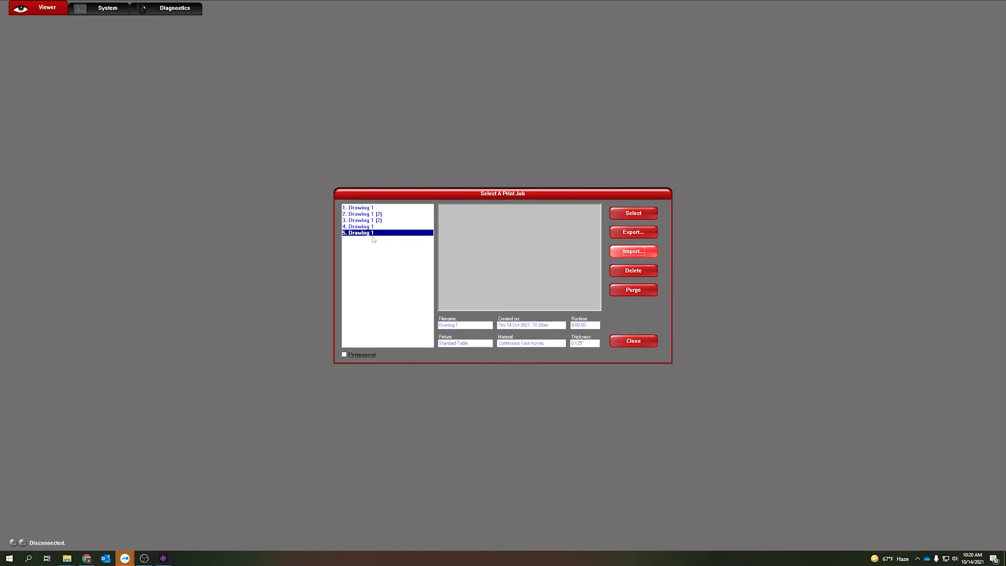
pyautogui.moveTo(509, 254)
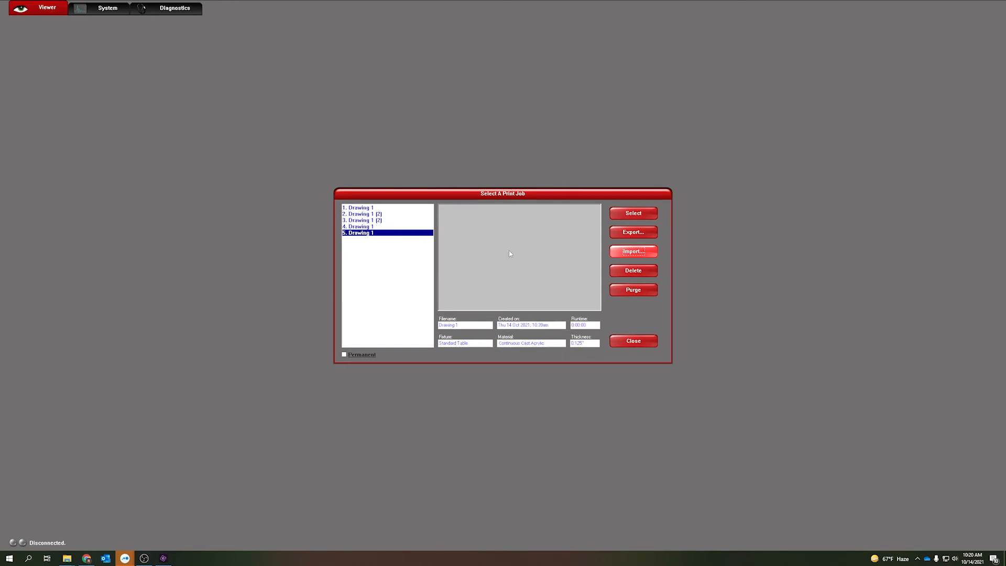
pyautogui.click(632, 212)
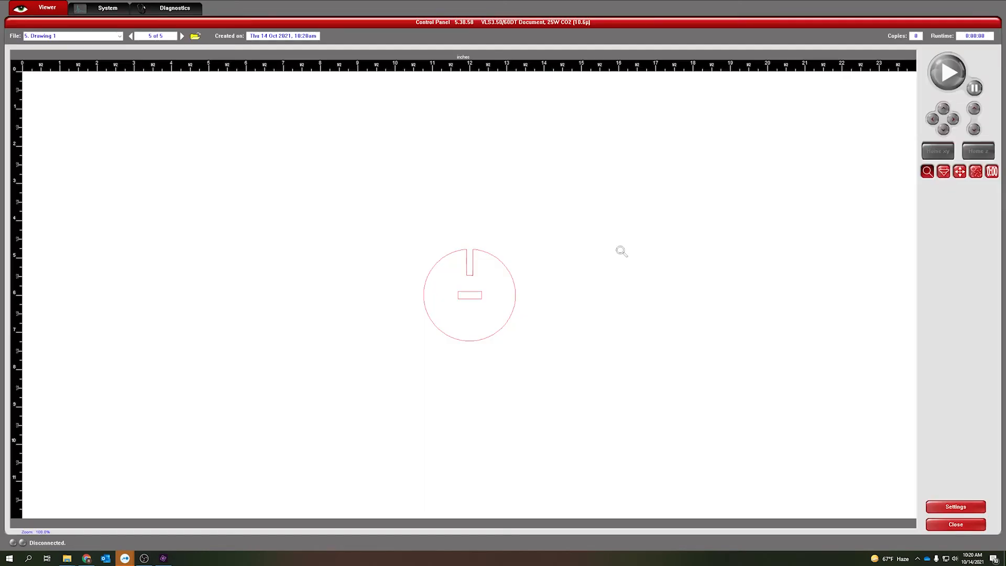
pyautogui.moveTo(609, 287)
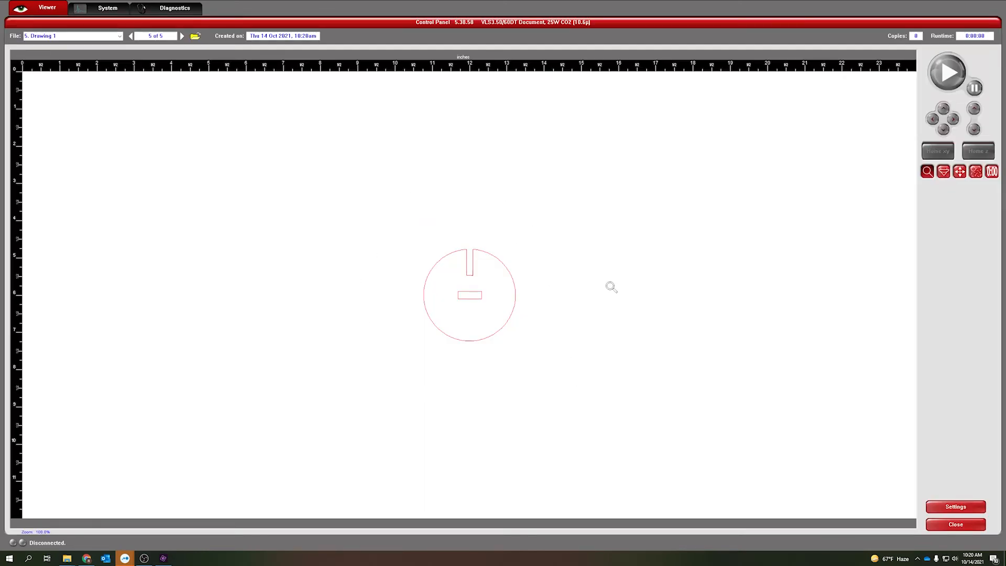
# Reopen the Select A Print Job dialog from the Drawing 1 viewer.
pyautogui.click(195, 36)
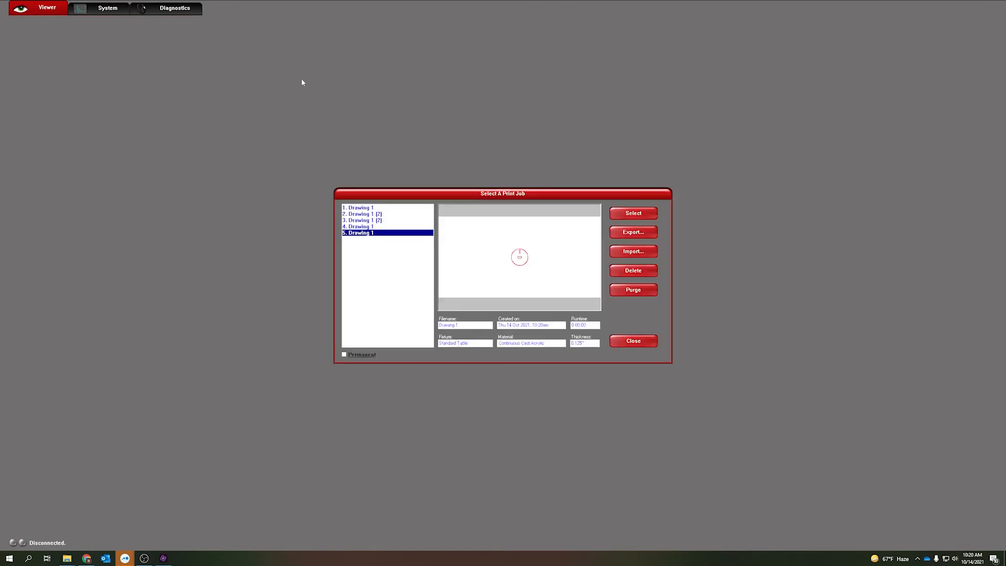
# Import Untitled-1.pdf as a new job with All Strokes As Vectors enabled.
pyautogui.click(632, 250)
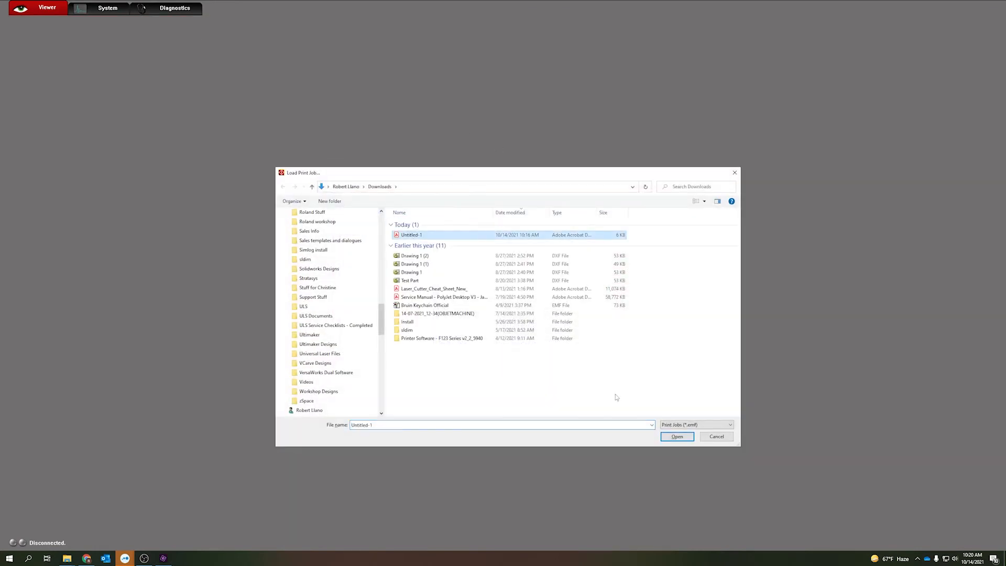
pyautogui.click(675, 436)
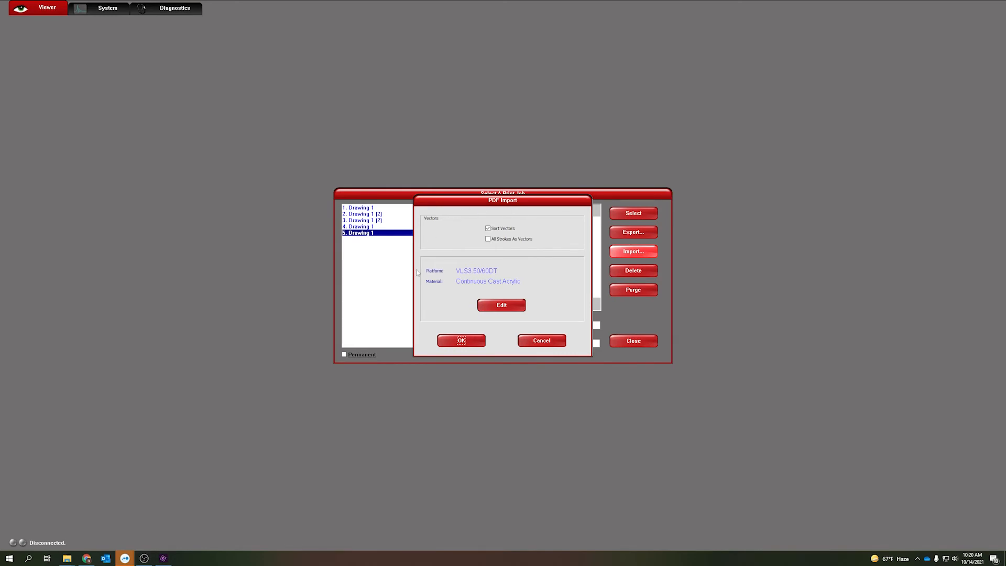
pyautogui.moveTo(525, 232)
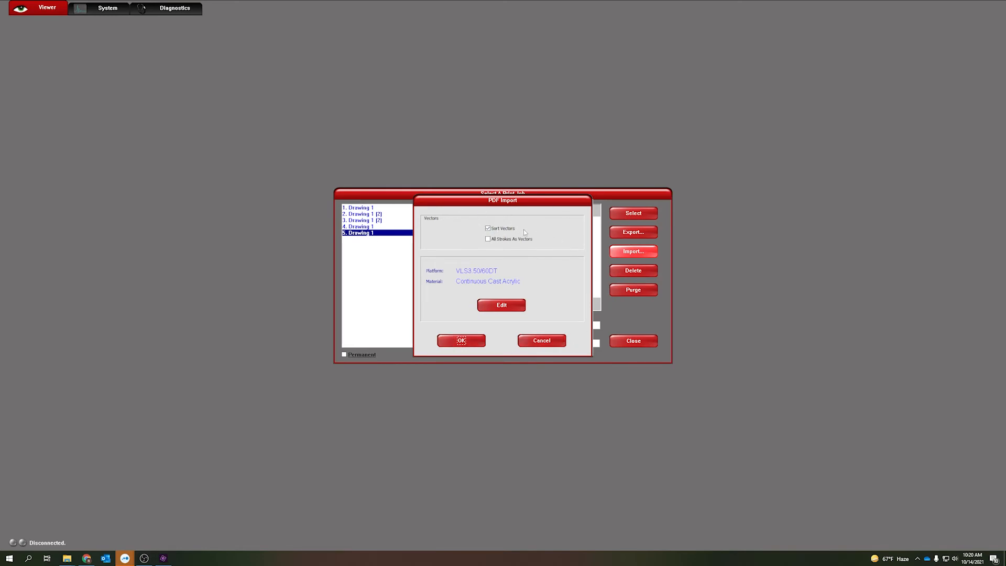
pyautogui.click(487, 228)
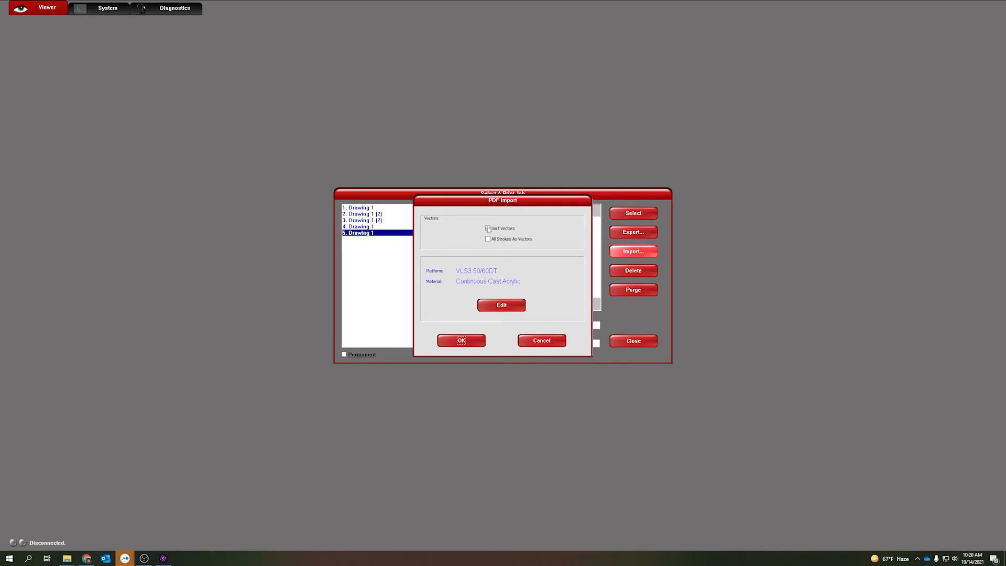
pyautogui.click(487, 228)
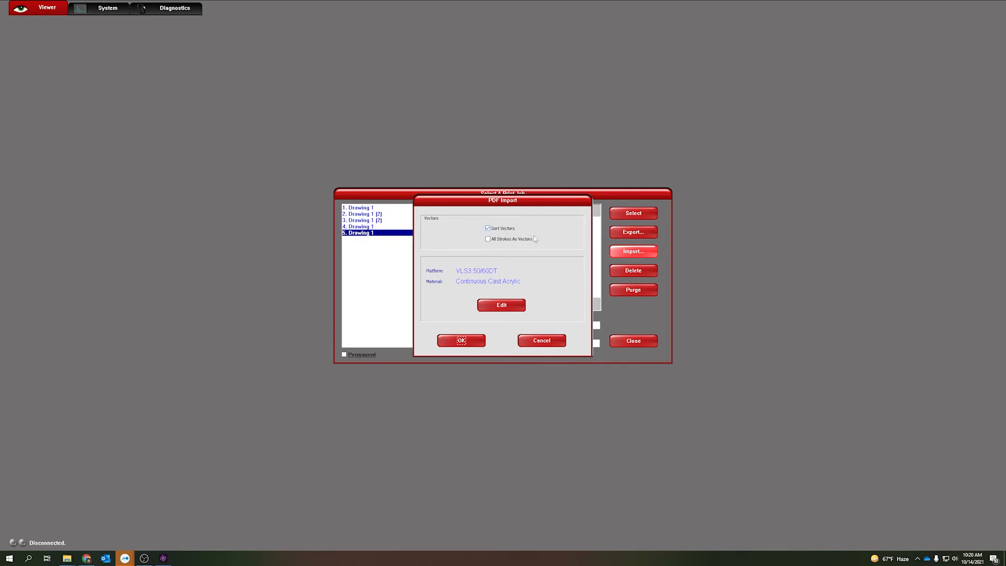
pyautogui.click(487, 239)
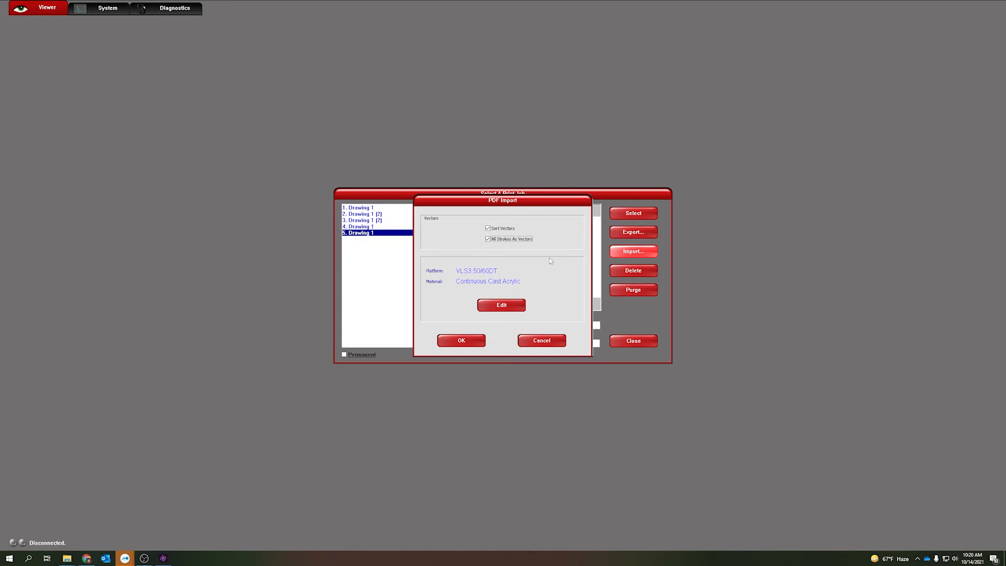
pyautogui.moveTo(506, 250)
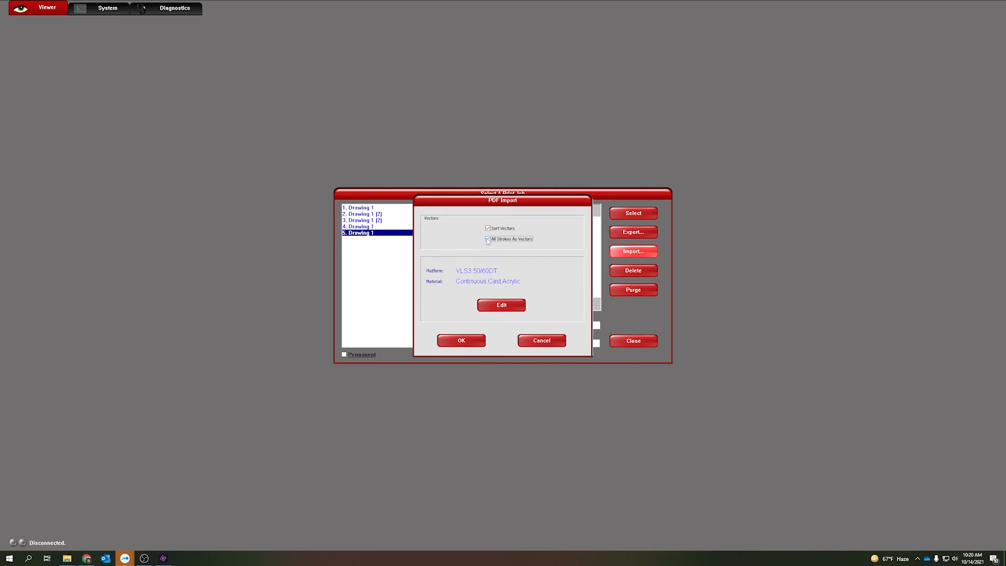
pyautogui.click(461, 339)
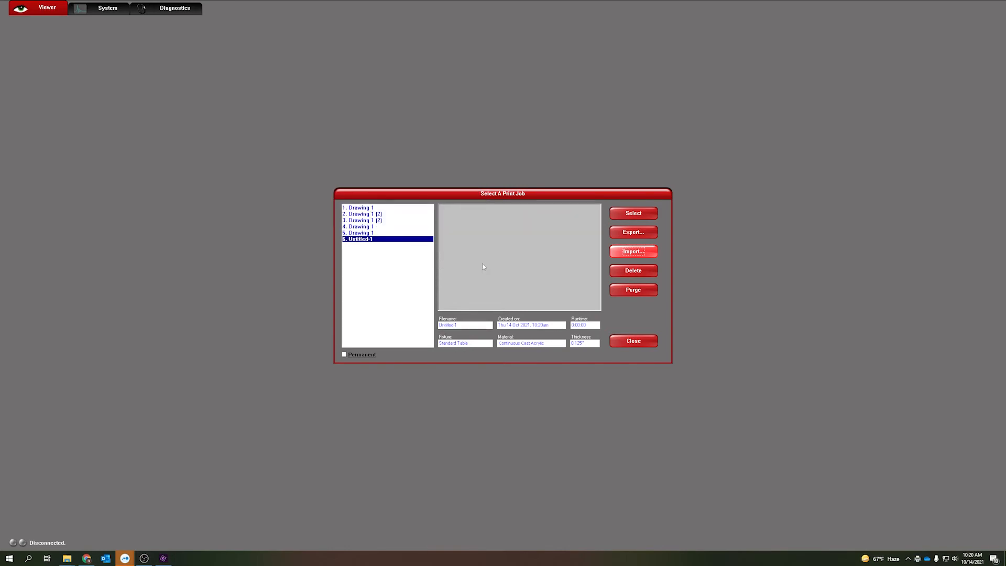
# View the Untitled-1 job, then switch to a different stored job from the File list.
pyautogui.click(631, 212)
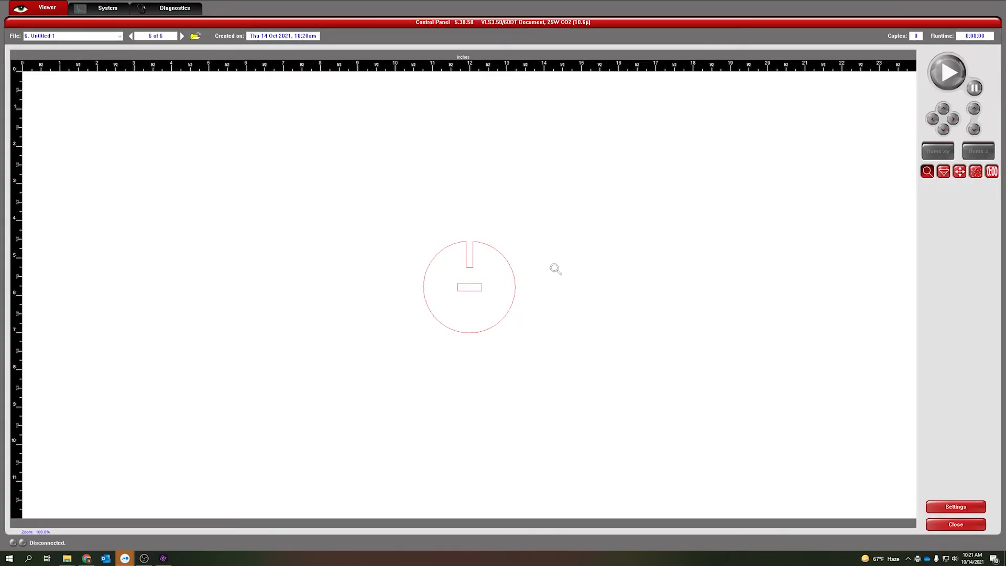
pyautogui.moveTo(561, 298)
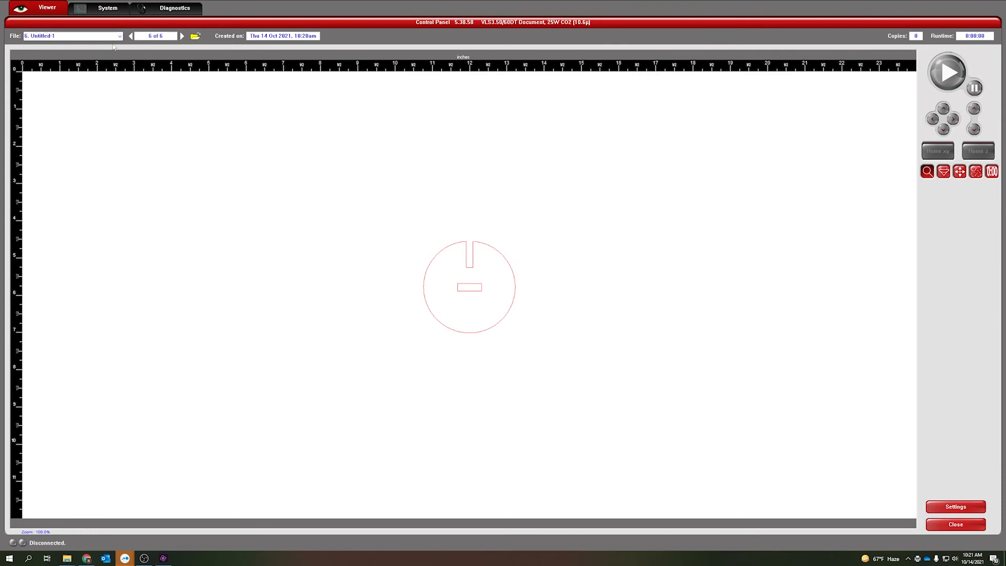
pyautogui.click(119, 36)
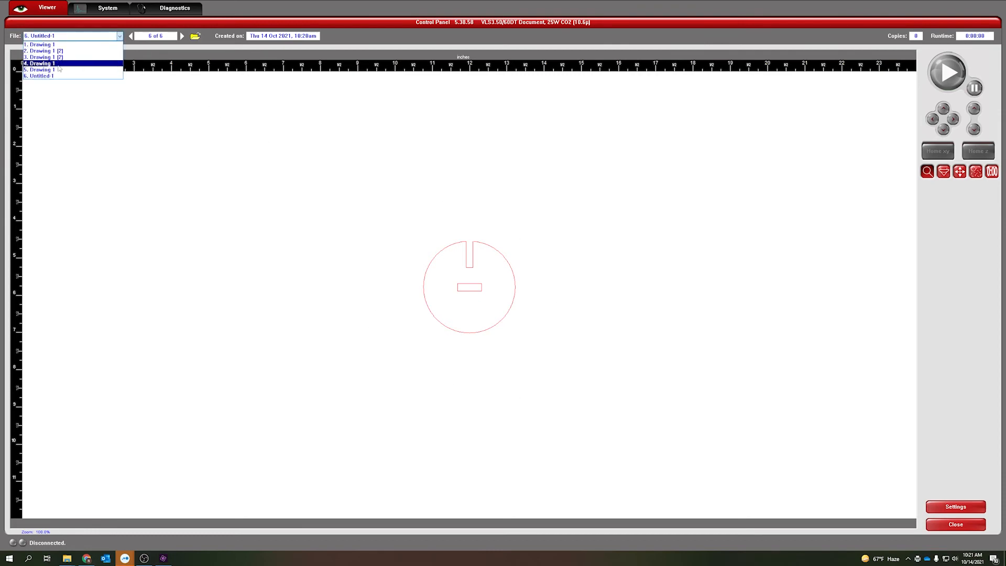
pyautogui.click(39, 70)
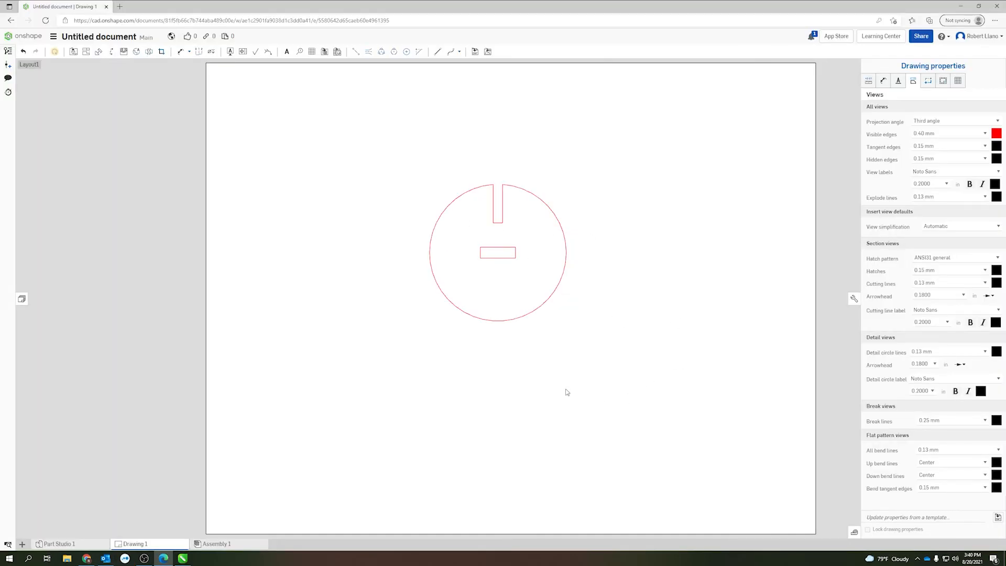
pyautogui.moveTo(550, 371)
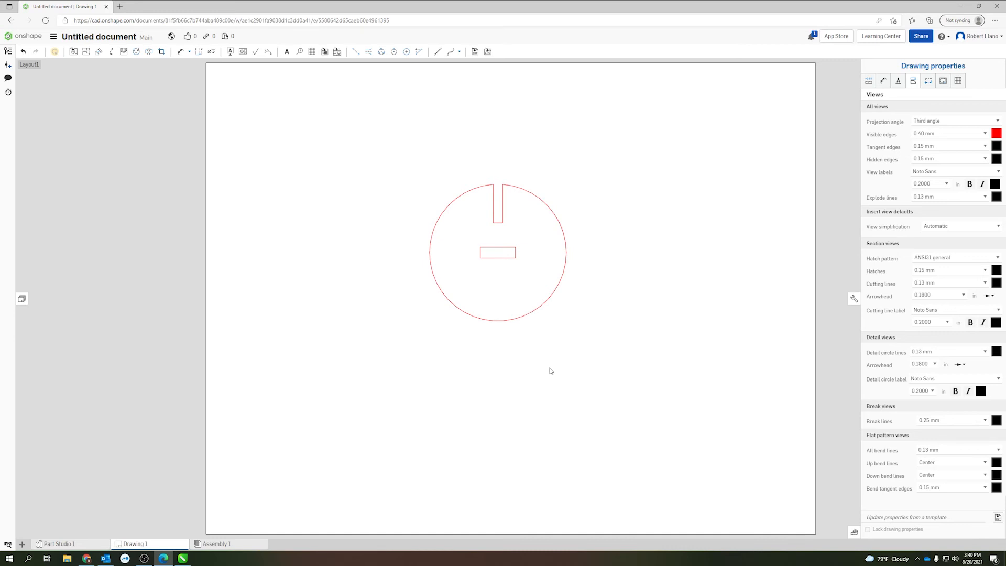
pyautogui.moveTo(216, 512)
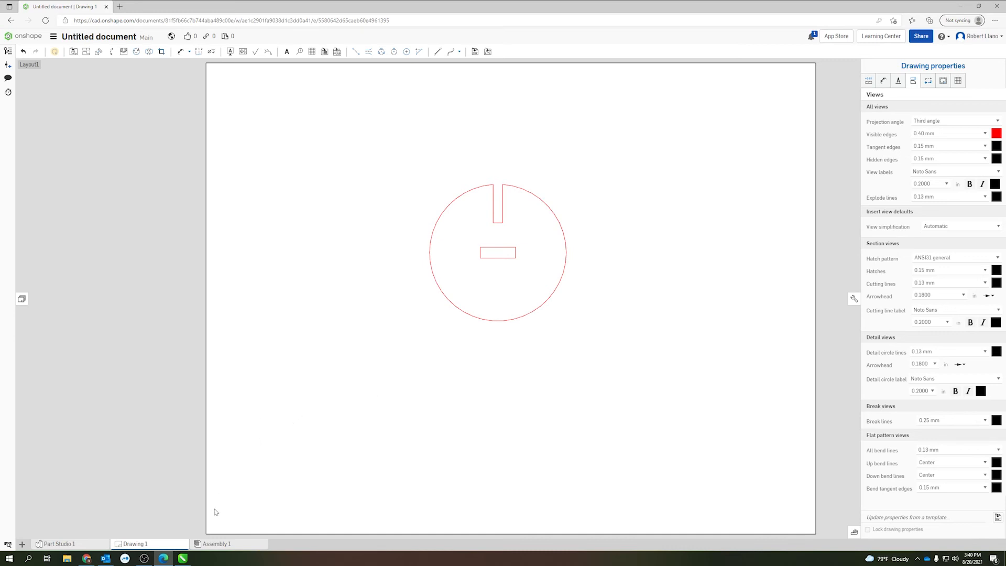
pyautogui.moveTo(182, 558)
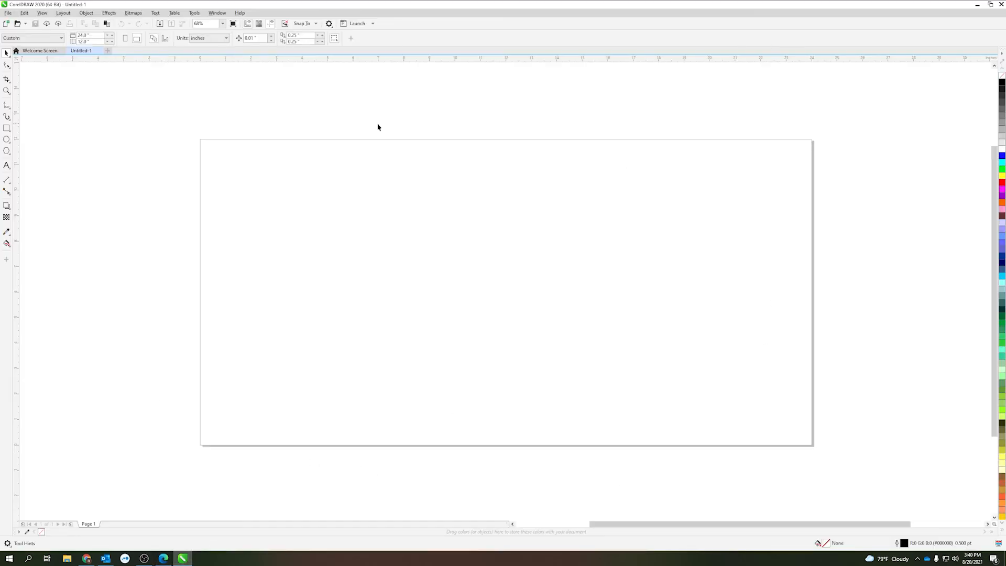
pyautogui.moveTo(276, 419)
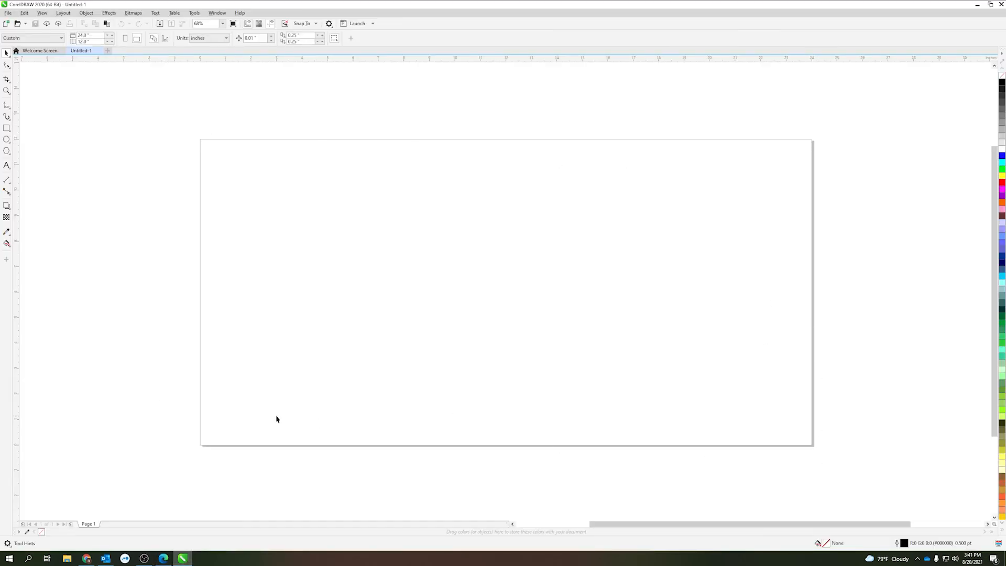
# Import the Test Part DXF into the document, accepting the default AutoCAD units and scale.
pyautogui.click(8, 13)
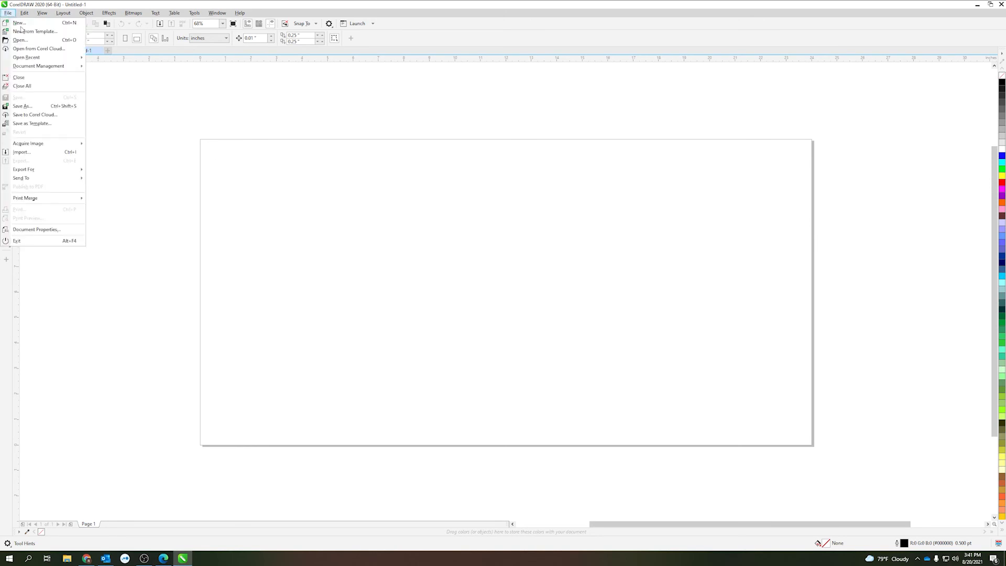
pyautogui.click(21, 152)
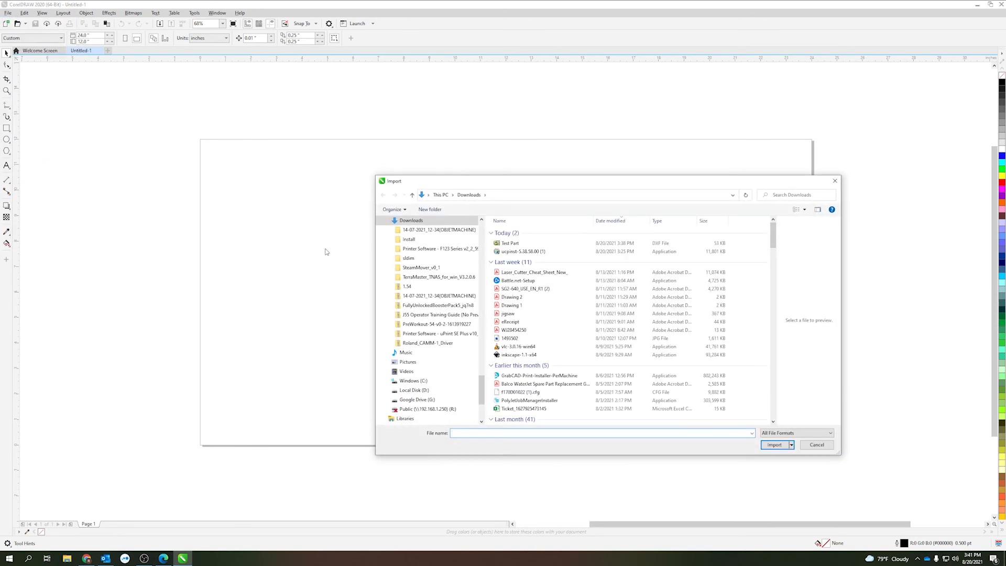
pyautogui.click(773, 445)
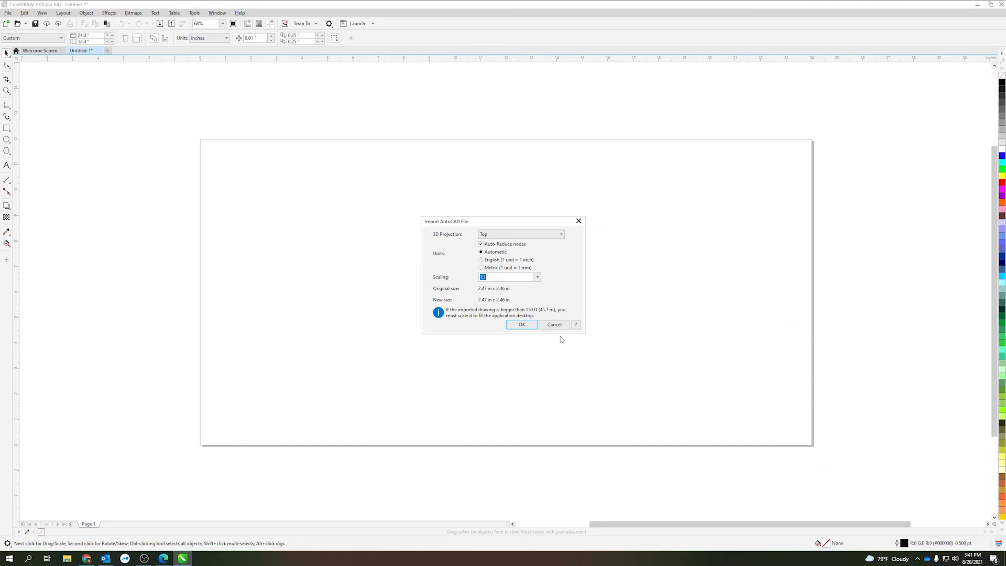
pyautogui.moveTo(524, 223)
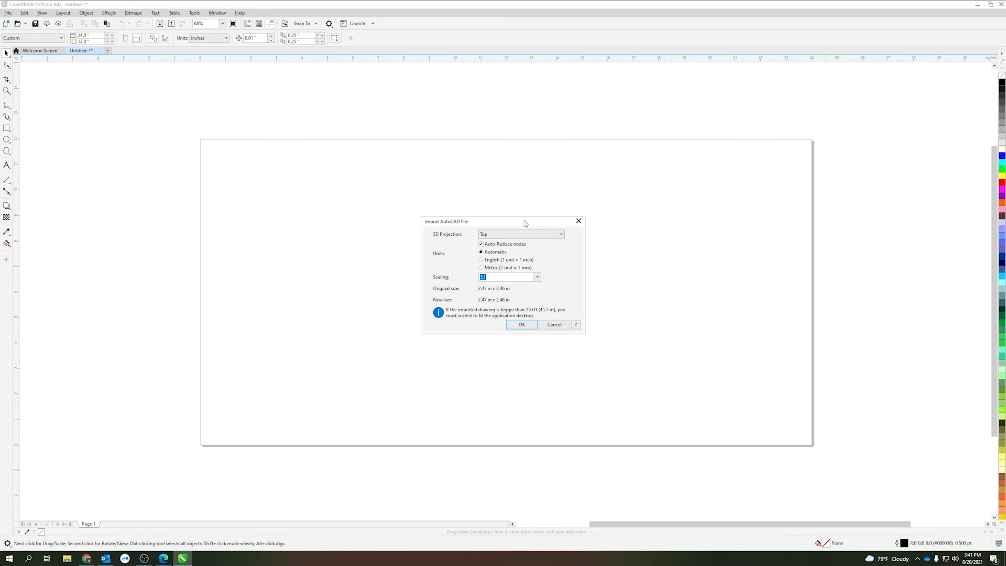
pyautogui.click(521, 324)
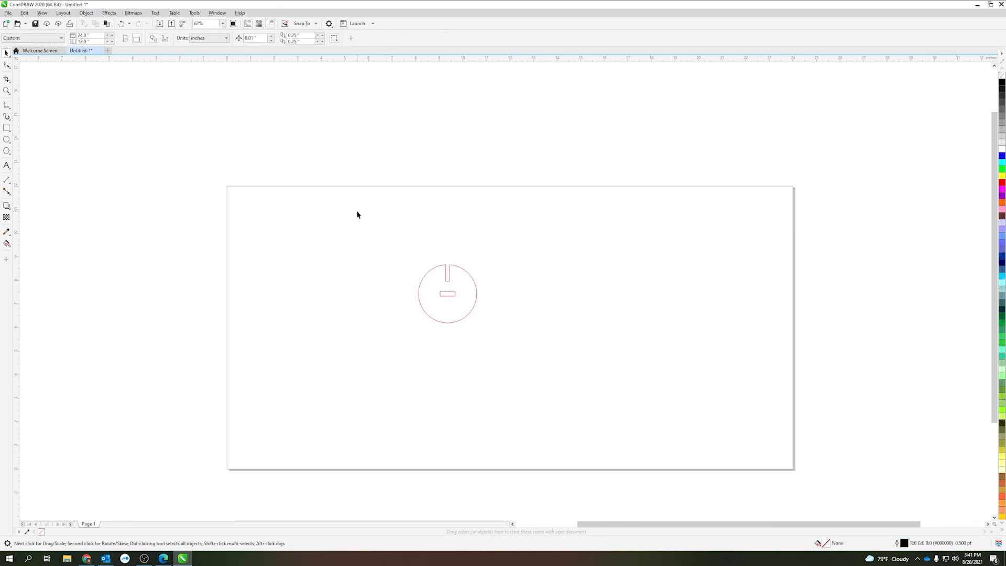
# Select all eight imported part outlines and confirm Hairline outline width.
pyautogui.click(447, 294)
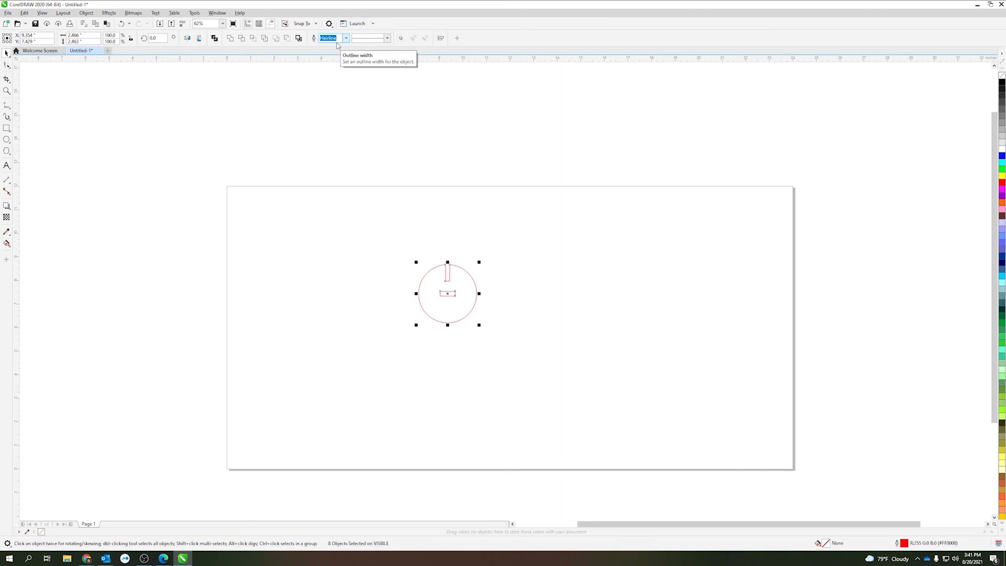
pyautogui.moveTo(442, 244)
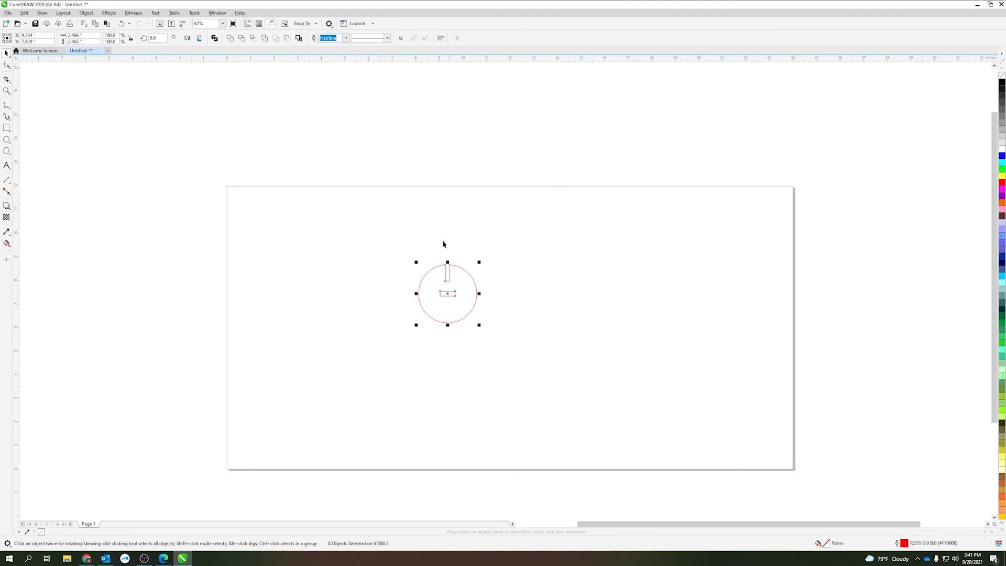
pyautogui.moveTo(409, 44)
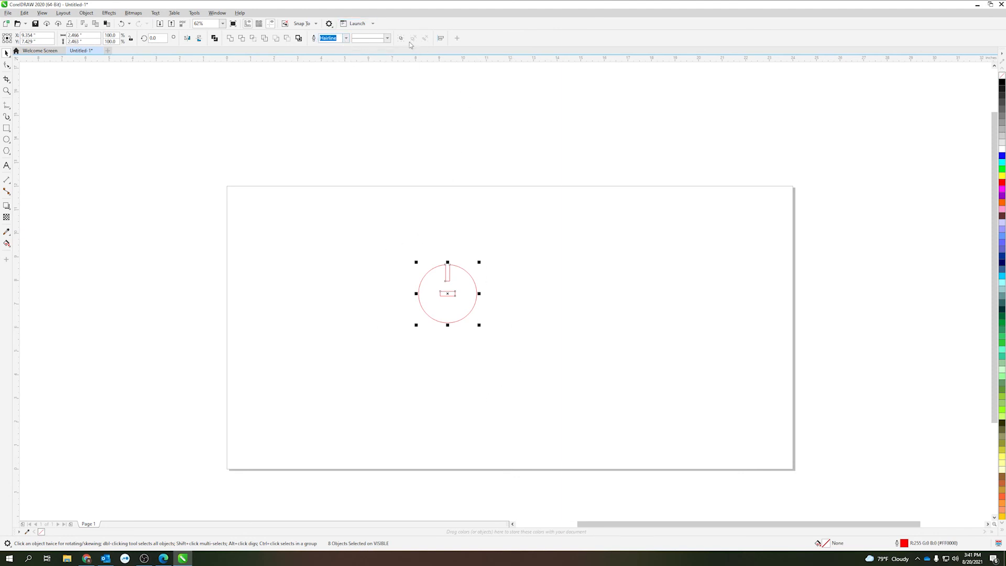
pyautogui.moveTo(478, 300)
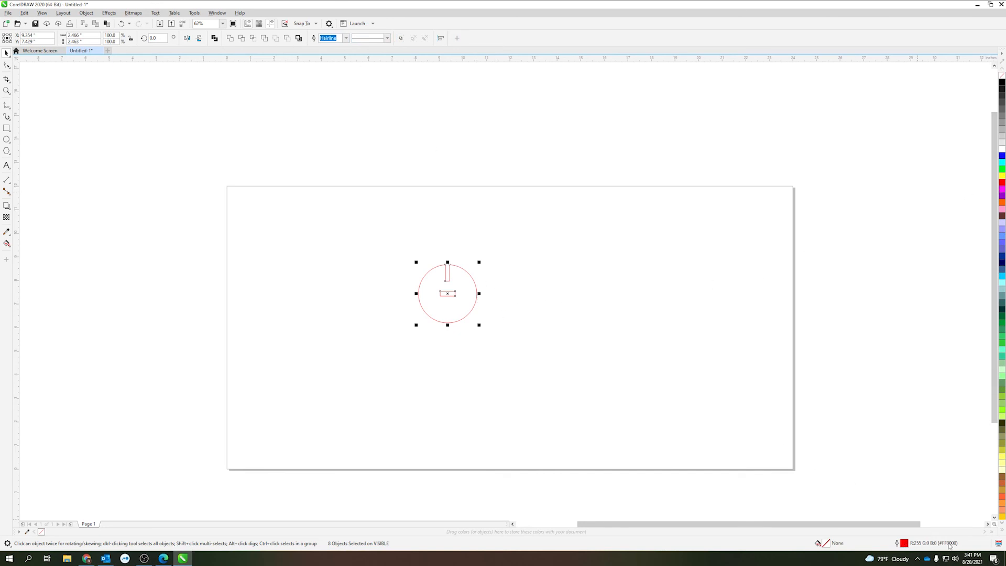
pyautogui.moveTo(110, 84)
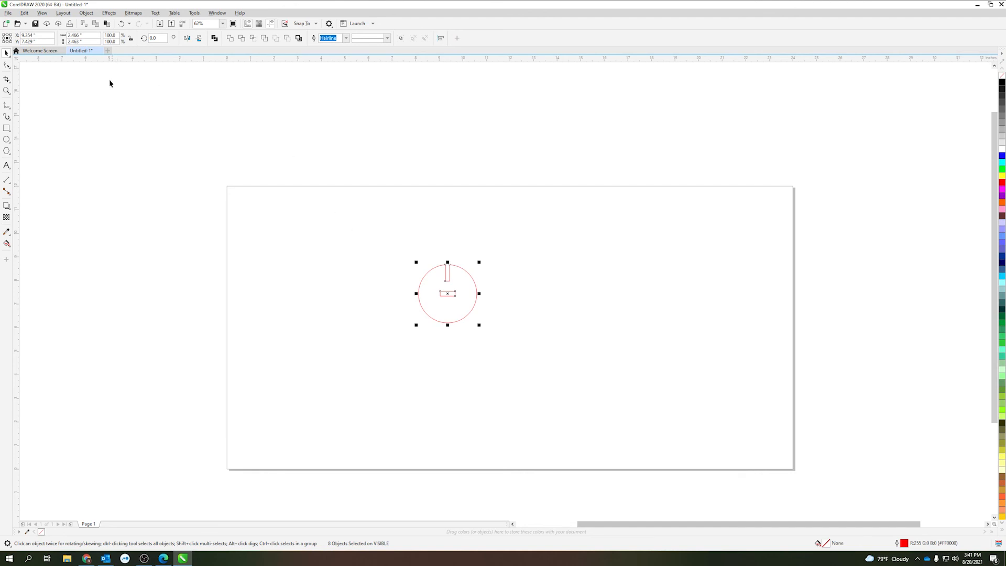
pyautogui.click(8, 13)
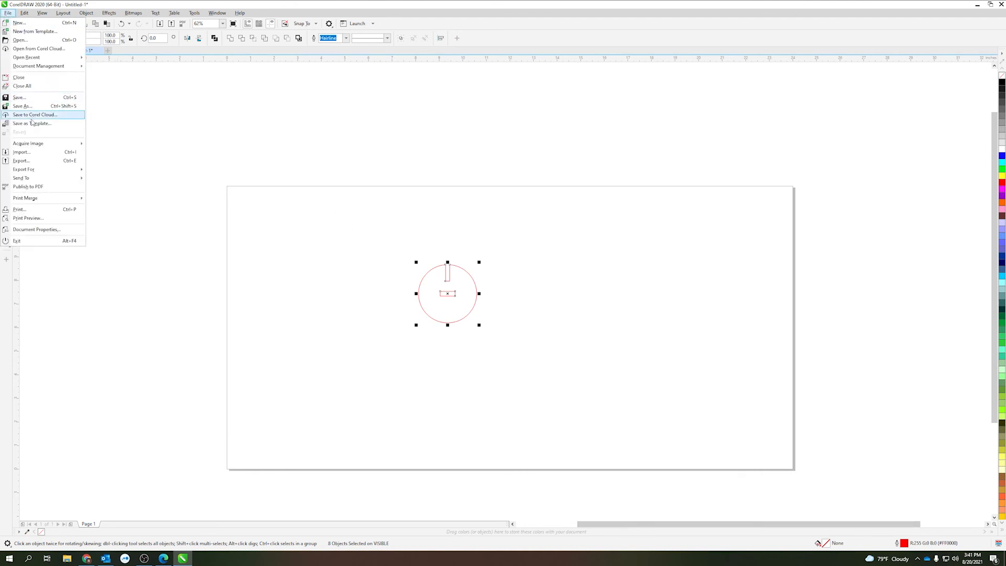
# Start a print job targeting the VLS3.50/60DT laser as the printer.
pyautogui.click(19, 208)
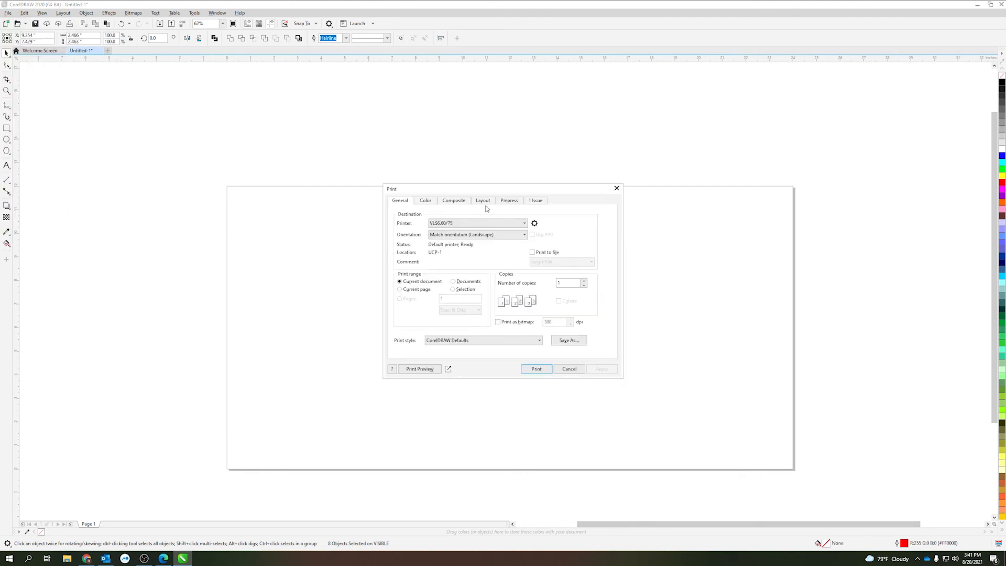
pyautogui.click(524, 222)
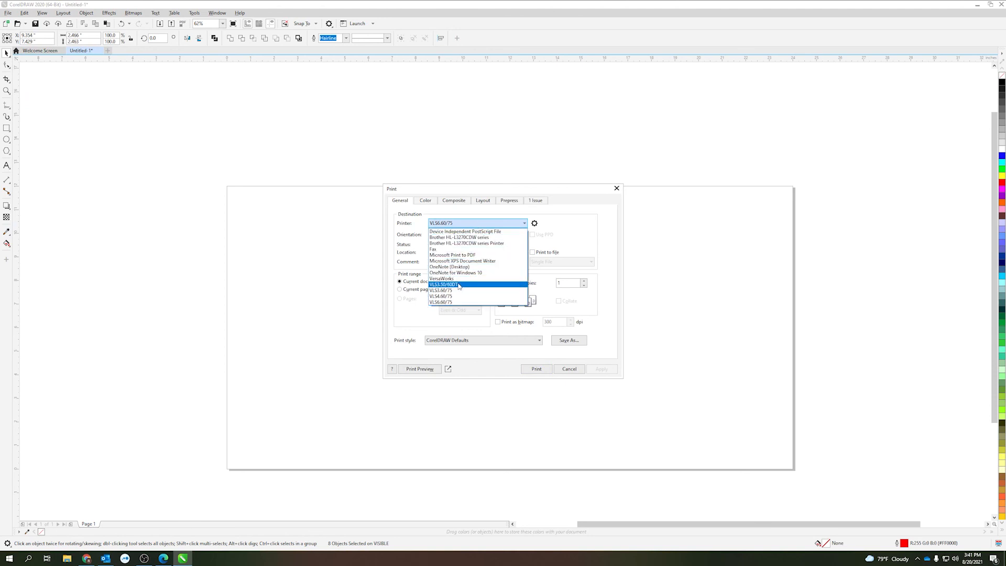
pyautogui.click(441, 284)
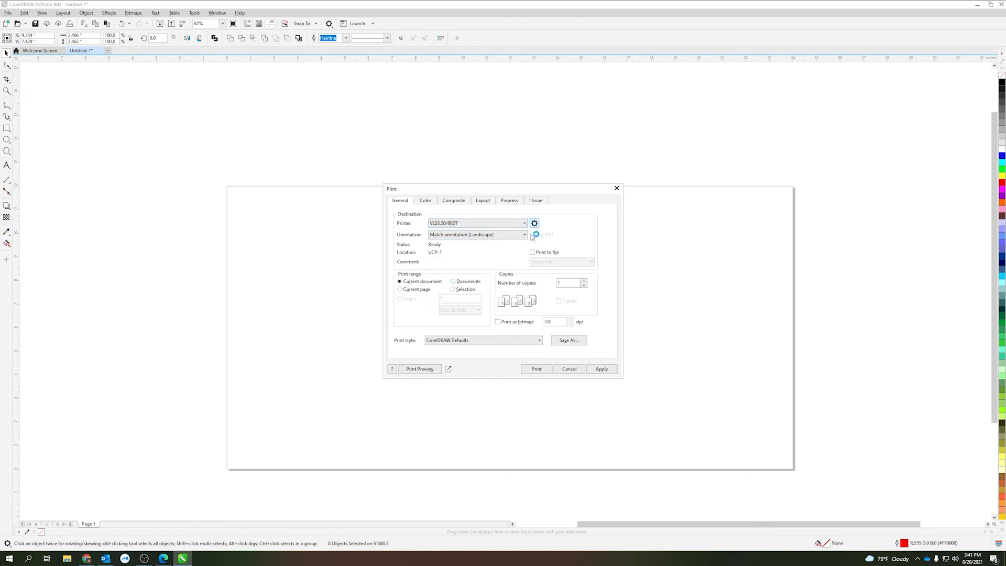
# Apply Plastic > Acrylic > Continuous Cast Acrylic material settings at 0.125 in thickness.
pyautogui.click(533, 222)
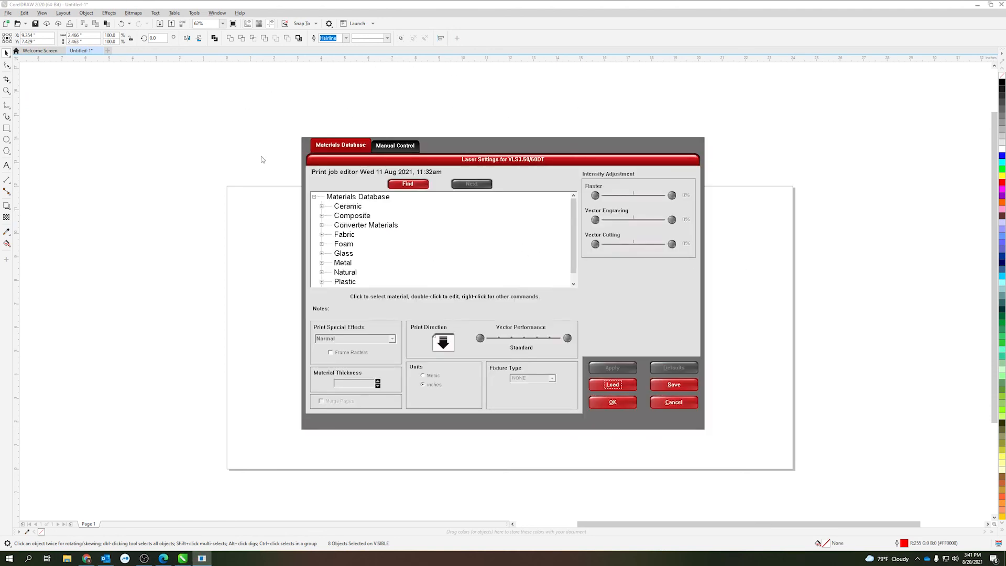
pyautogui.moveTo(376, 283)
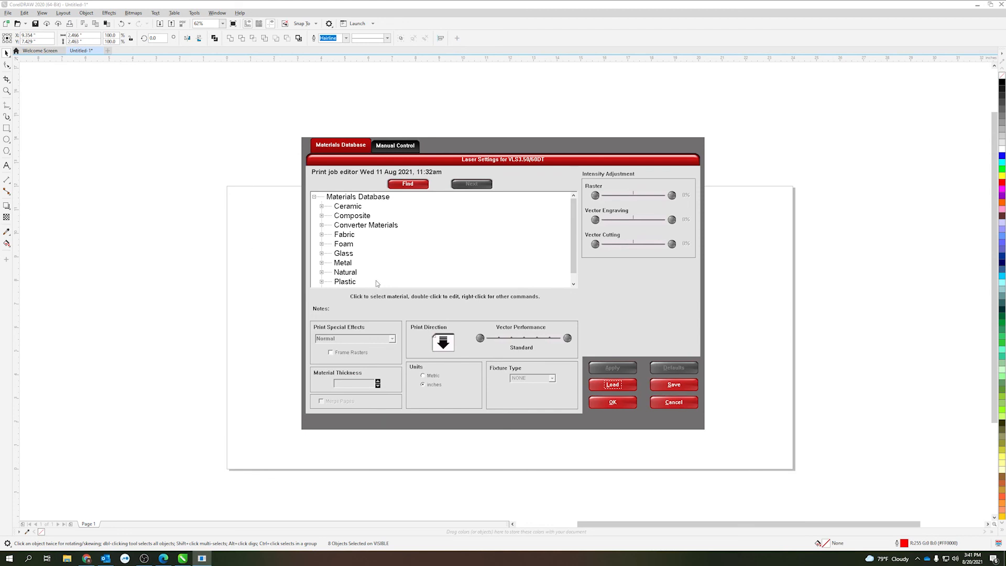
pyautogui.moveTo(359, 252)
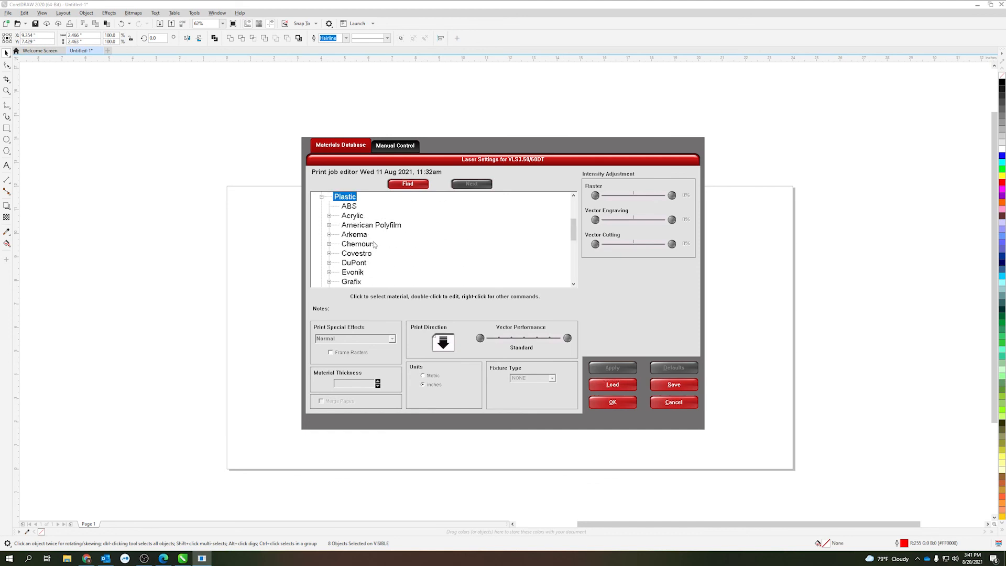
pyautogui.click(387, 233)
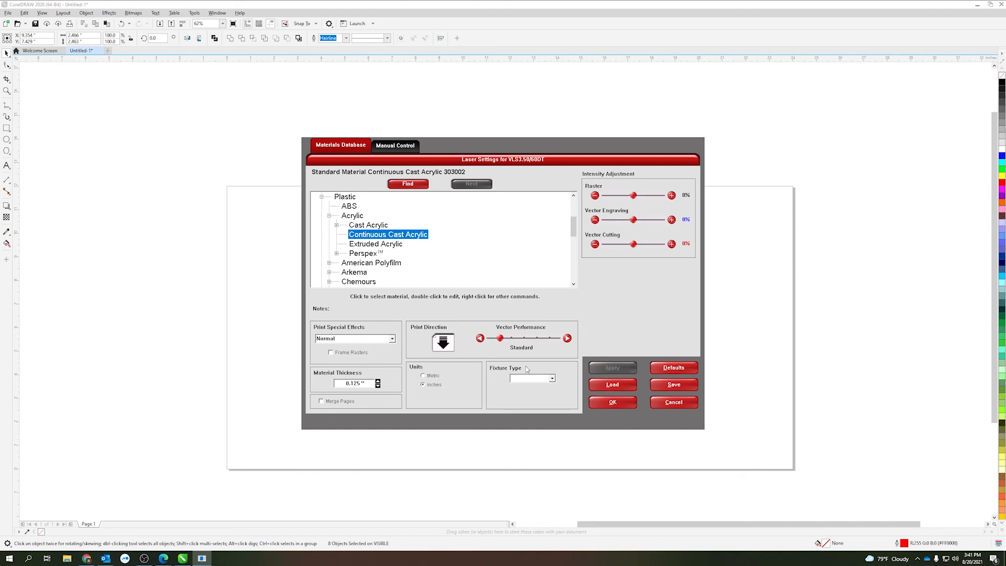
pyautogui.click(611, 401)
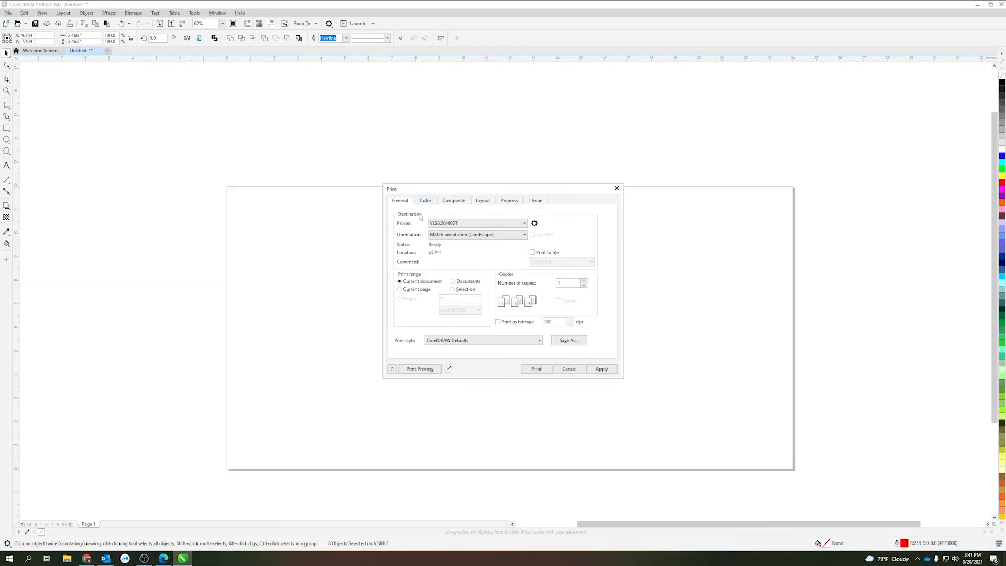
pyautogui.moveTo(537, 368)
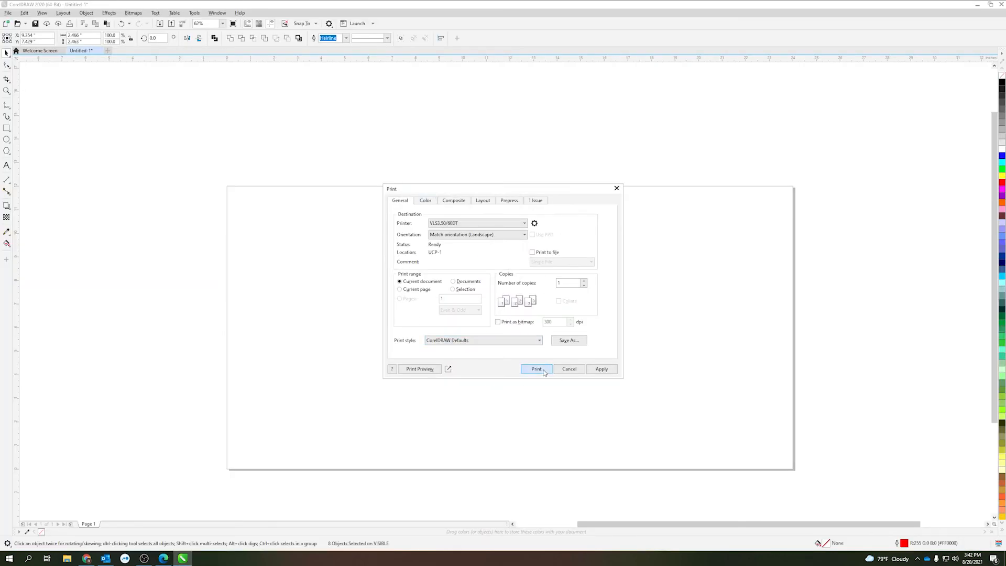
# Send the print job so it appears as job 28, Untitled-1, in the laser viewer.
pyautogui.click(535, 368)
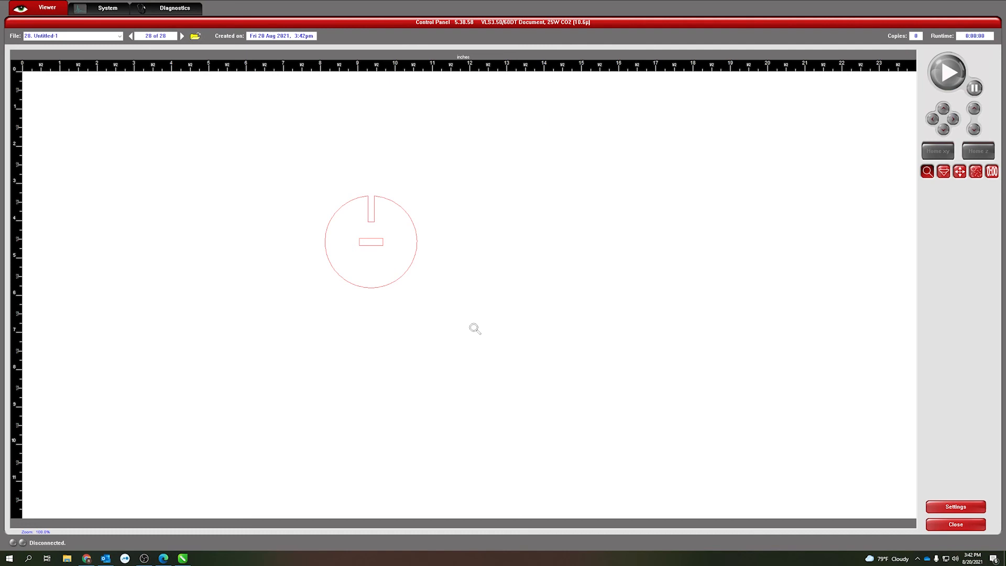
pyautogui.moveTo(505, 322)
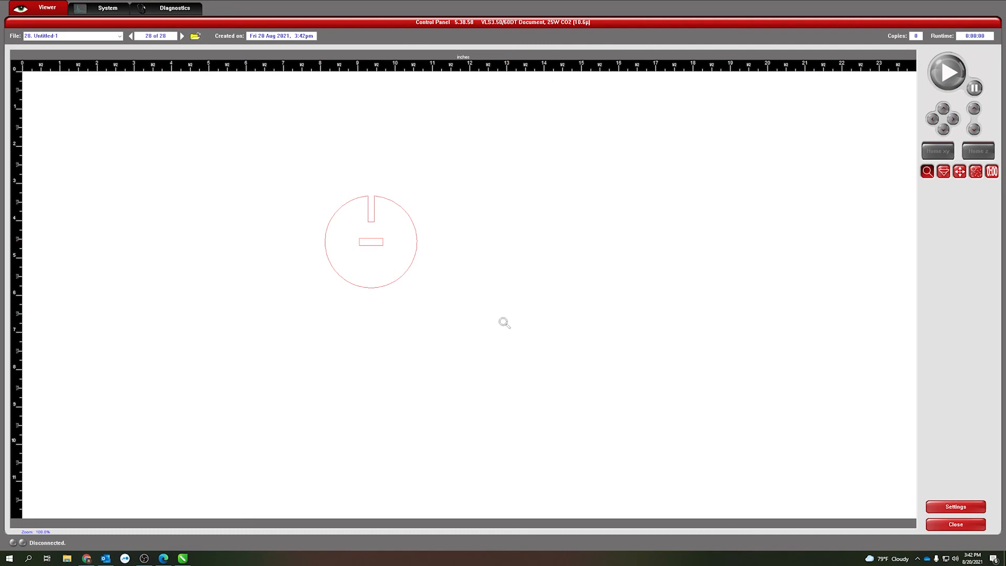
pyautogui.moveTo(338, 192)
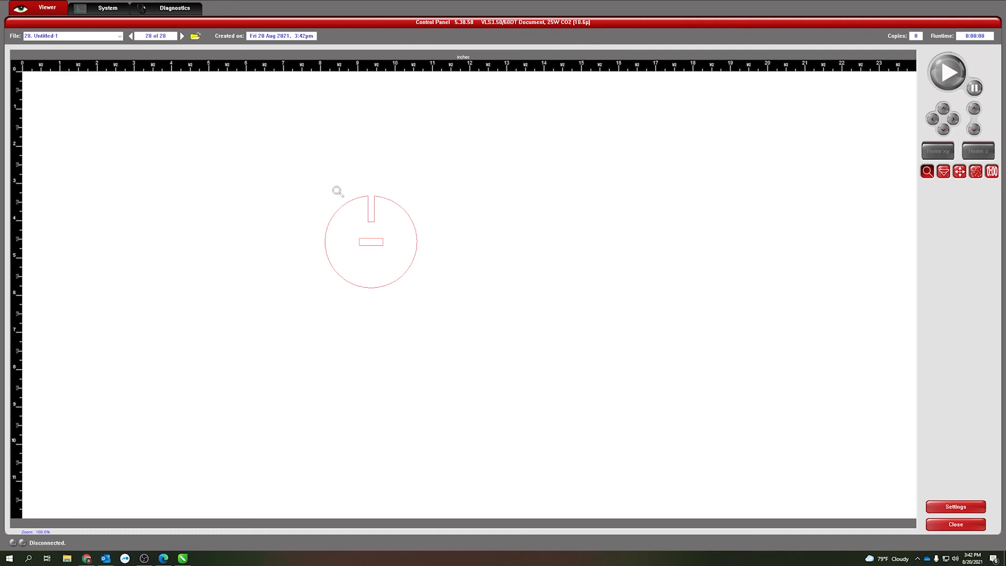